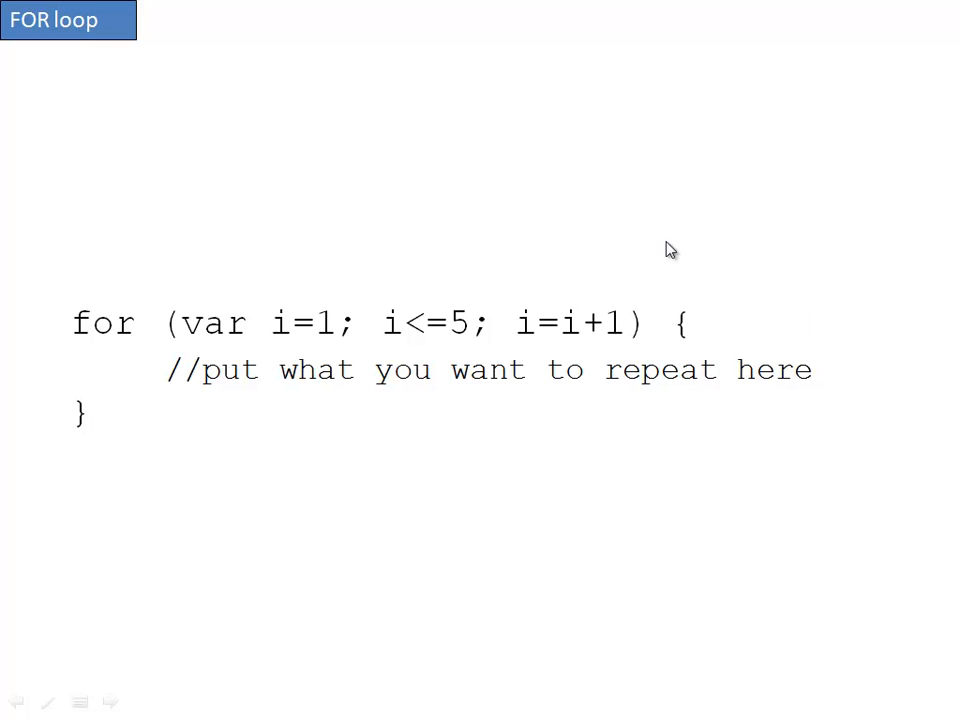
pyautogui.moveTo(222, 214)
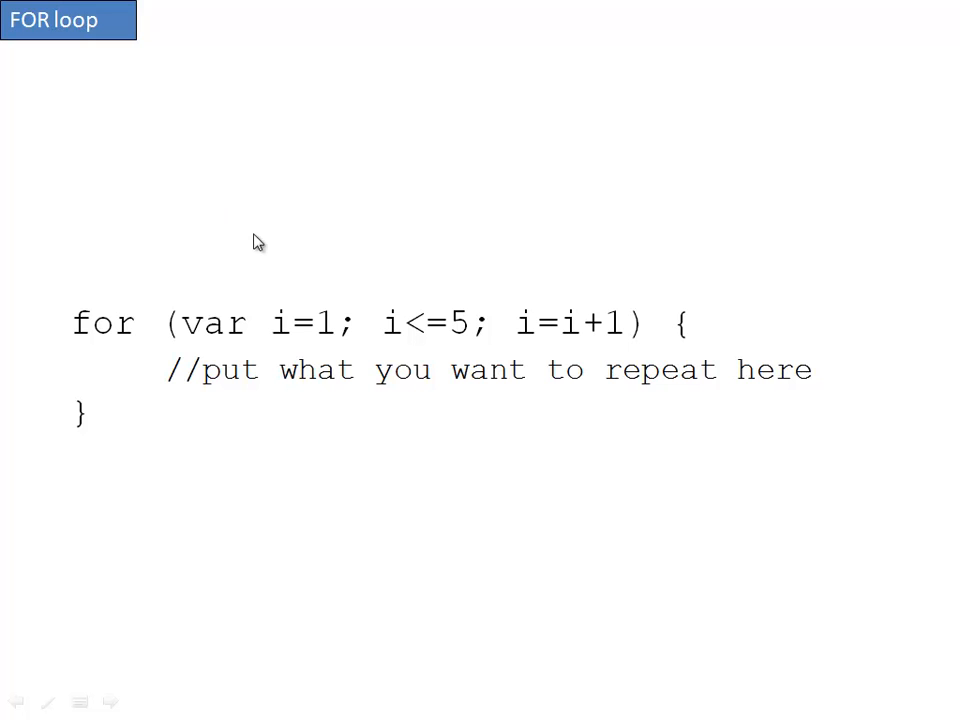
pyautogui.moveTo(194, 471)
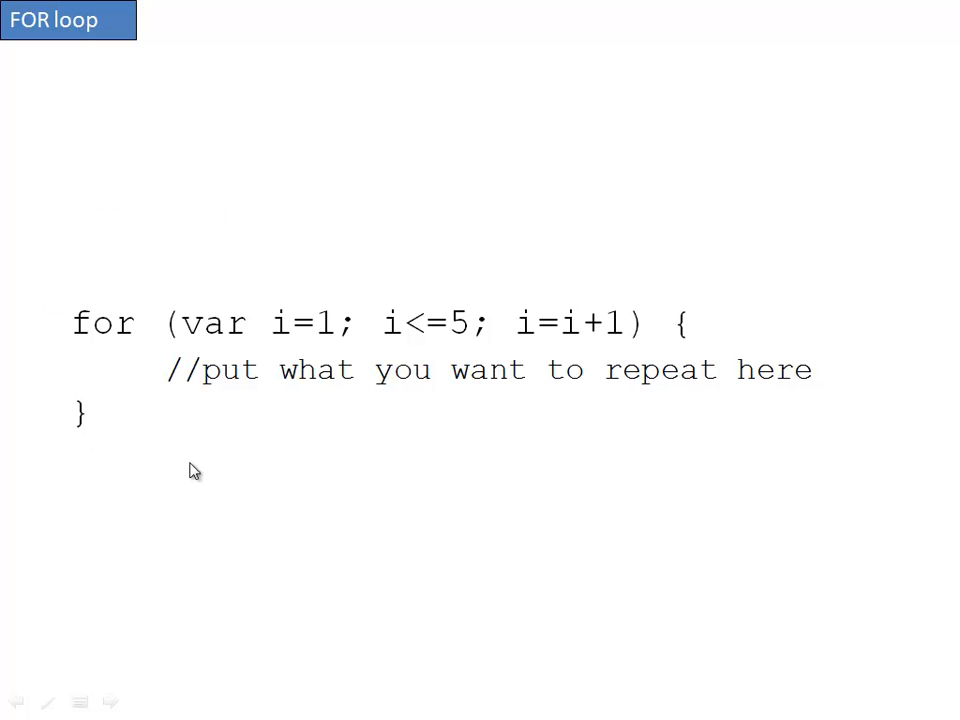
pyautogui.moveTo(332, 368)
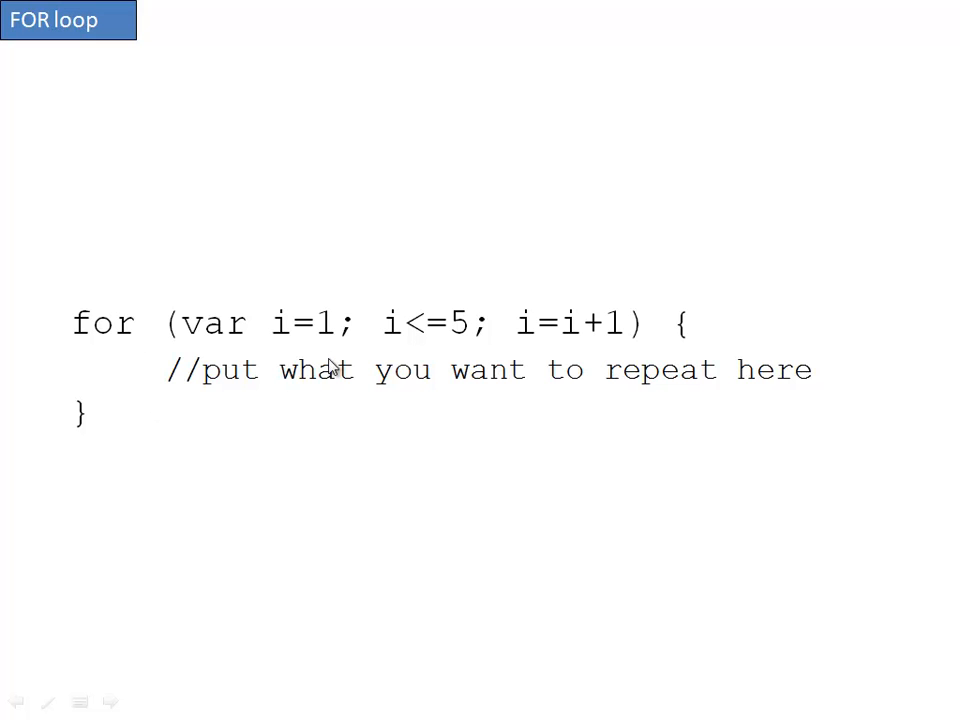
pyautogui.moveTo(571, 491)
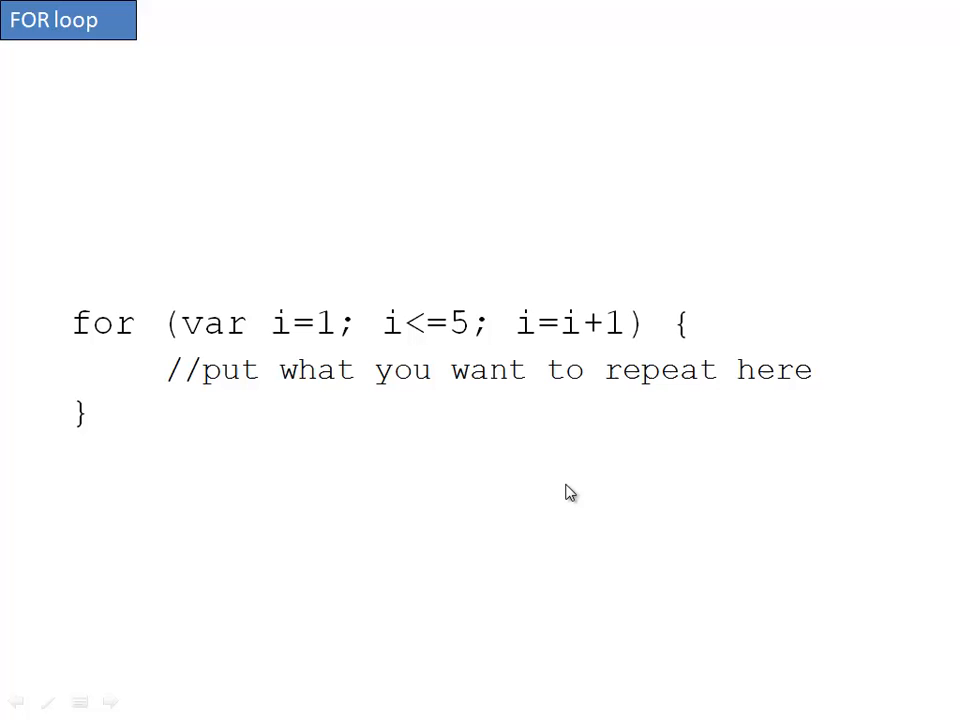
pyautogui.moveTo(210, 332)
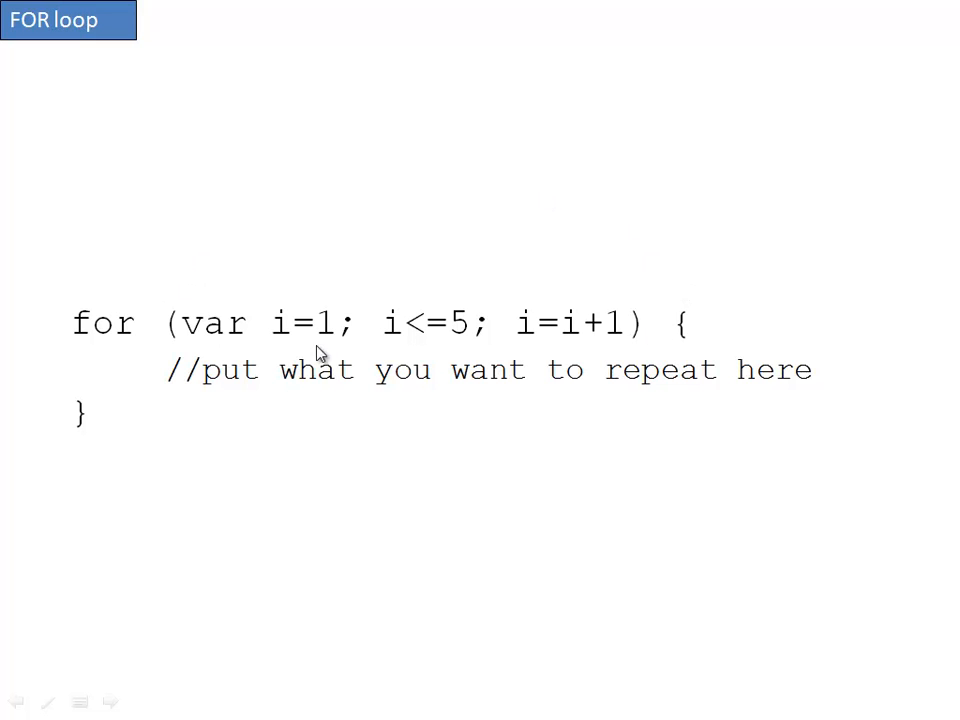
pyautogui.moveTo(587, 261)
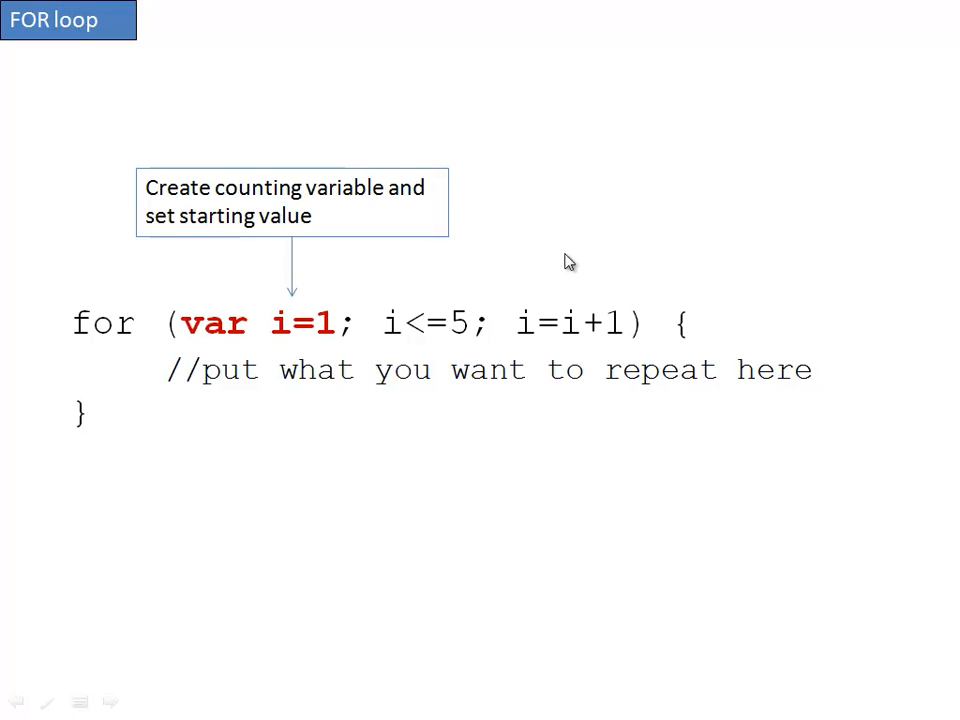
pyautogui.moveTo(193, 247)
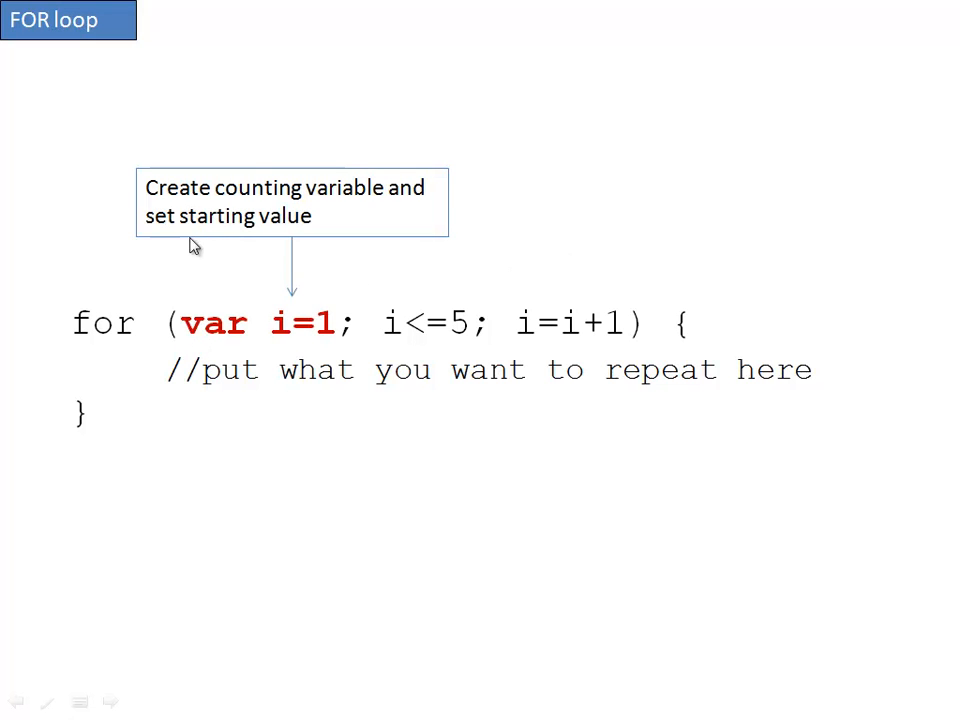
pyautogui.moveTo(722, 252)
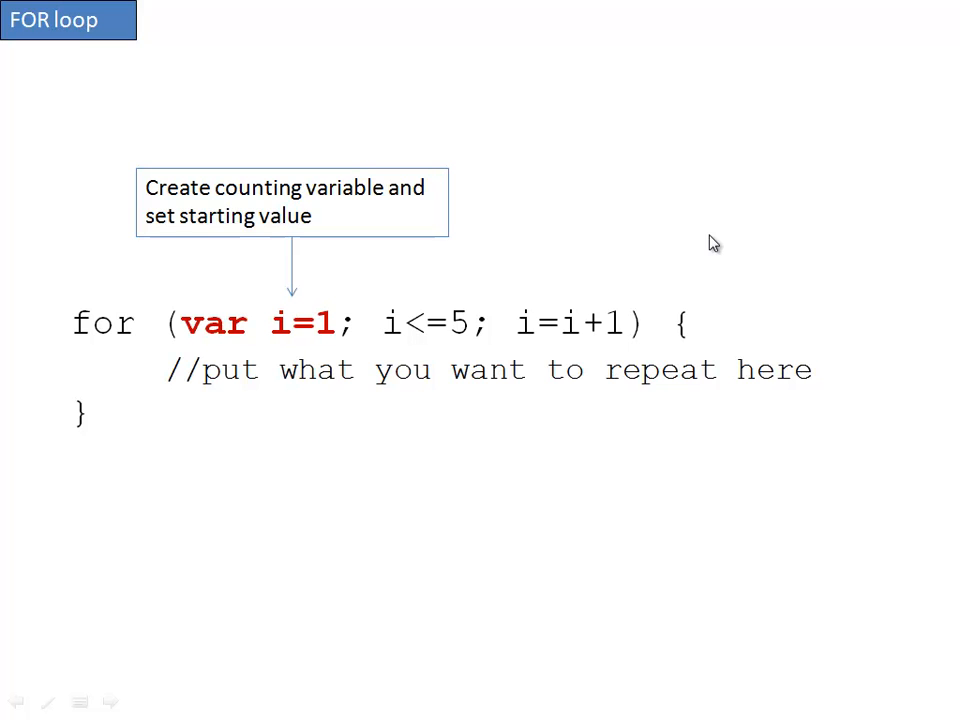
pyautogui.moveTo(351, 301)
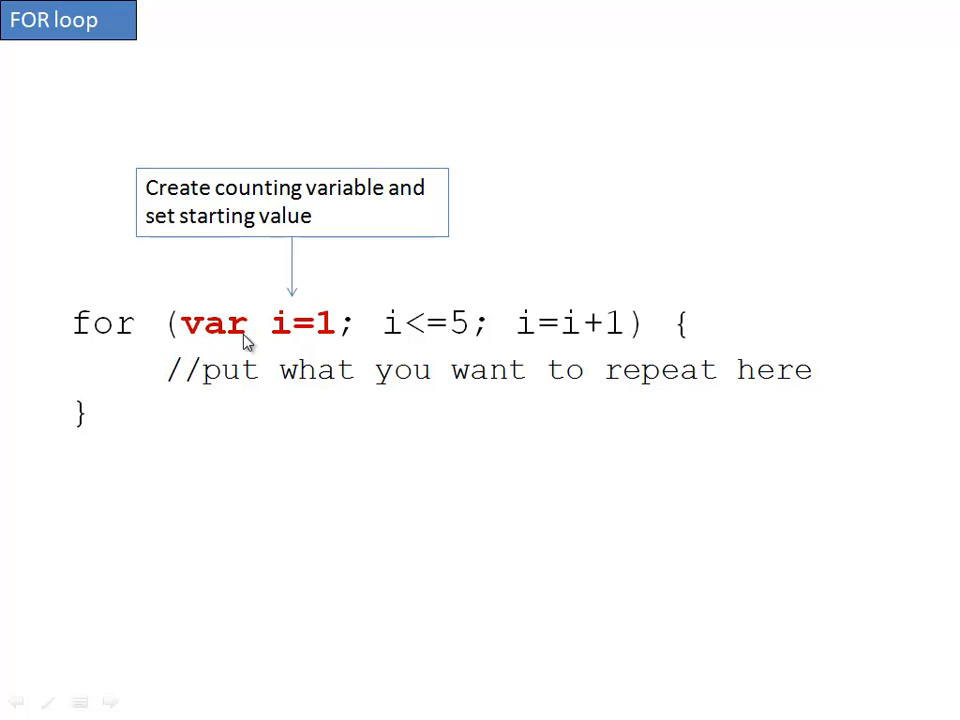
pyautogui.moveTo(289, 347)
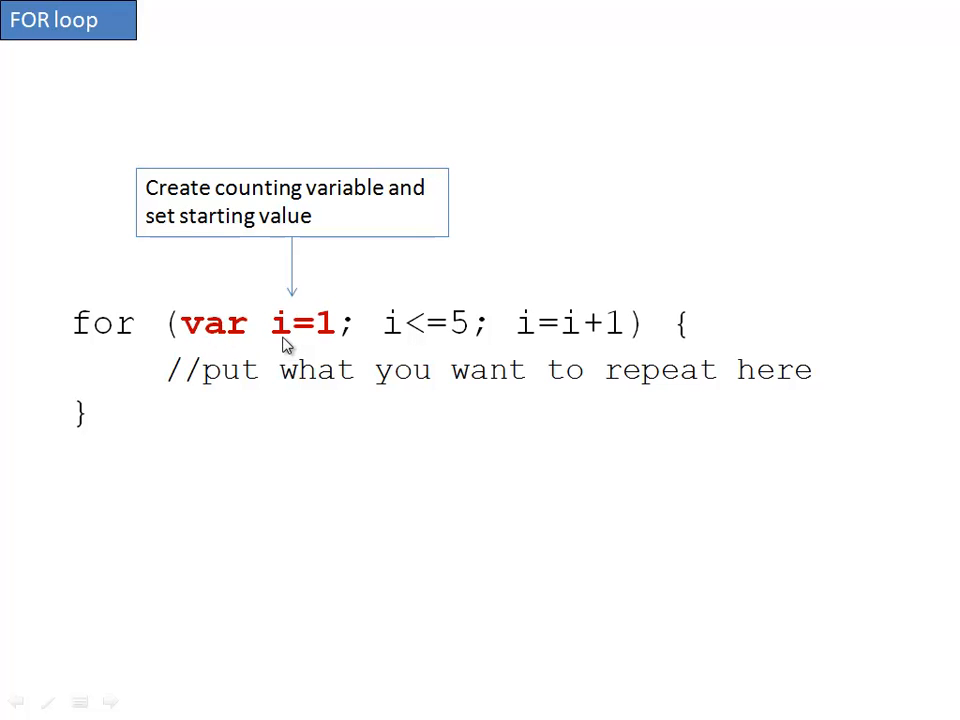
pyautogui.moveTo(328, 338)
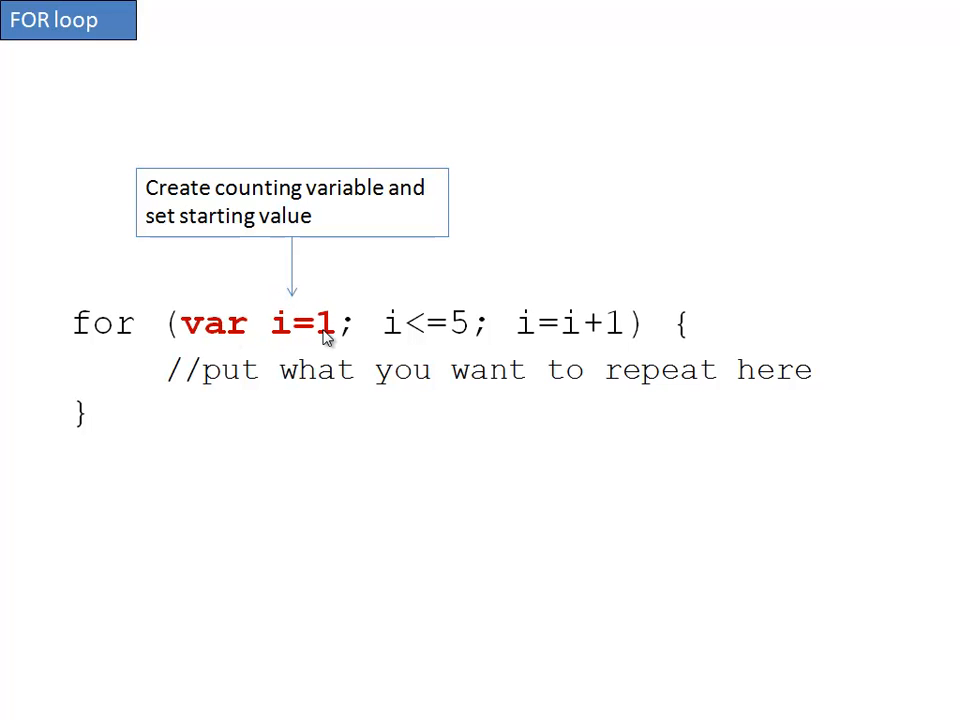
pyautogui.moveTo(54, 398)
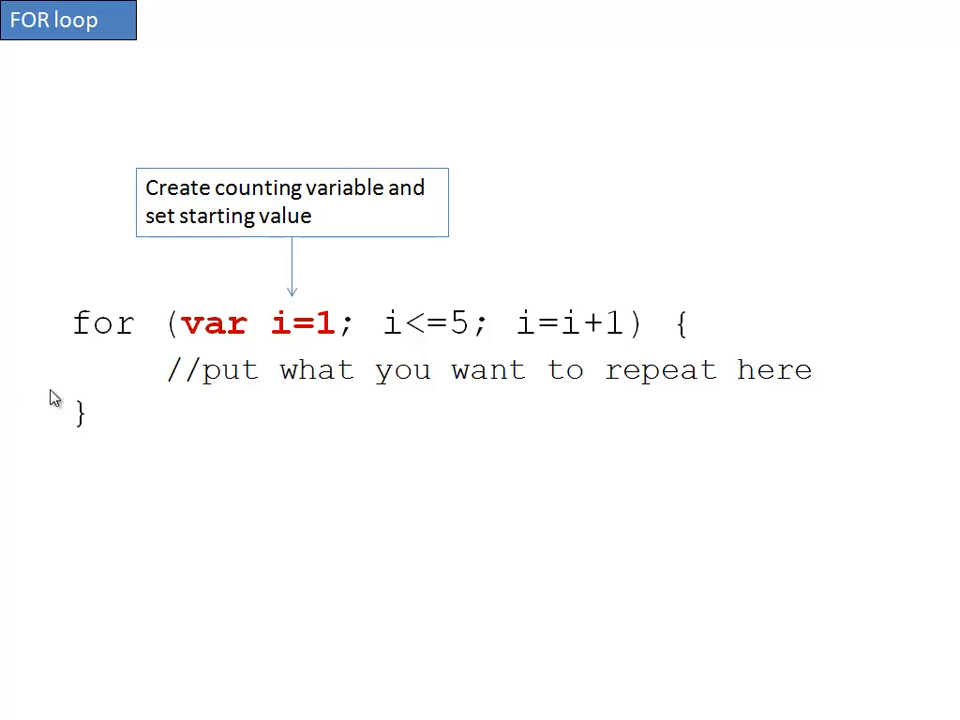
pyautogui.moveTo(78, 364)
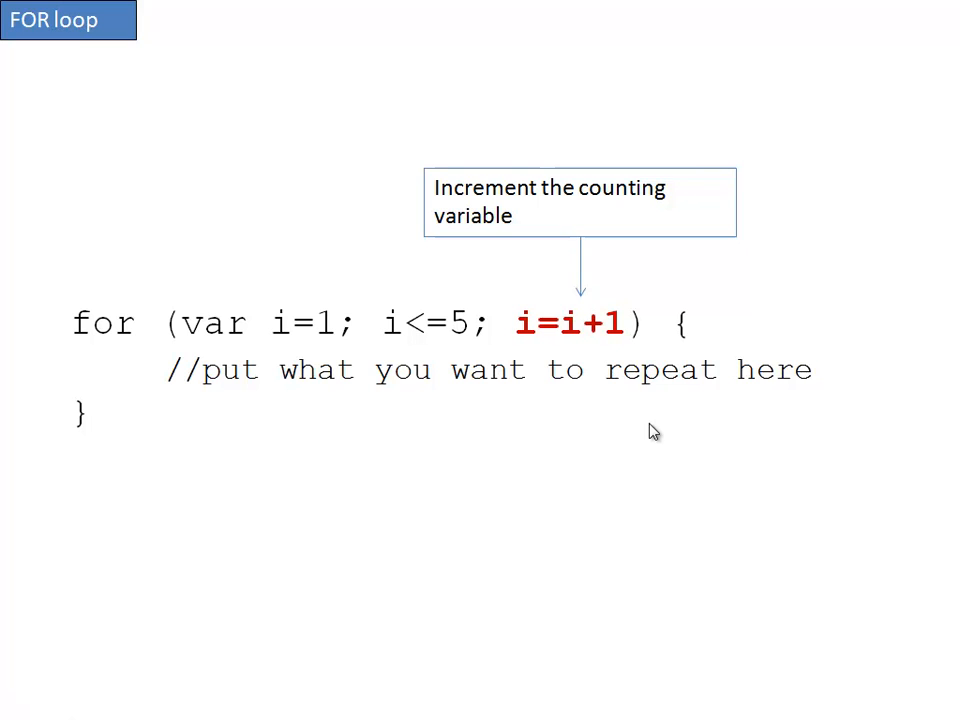
pyautogui.moveTo(583, 318)
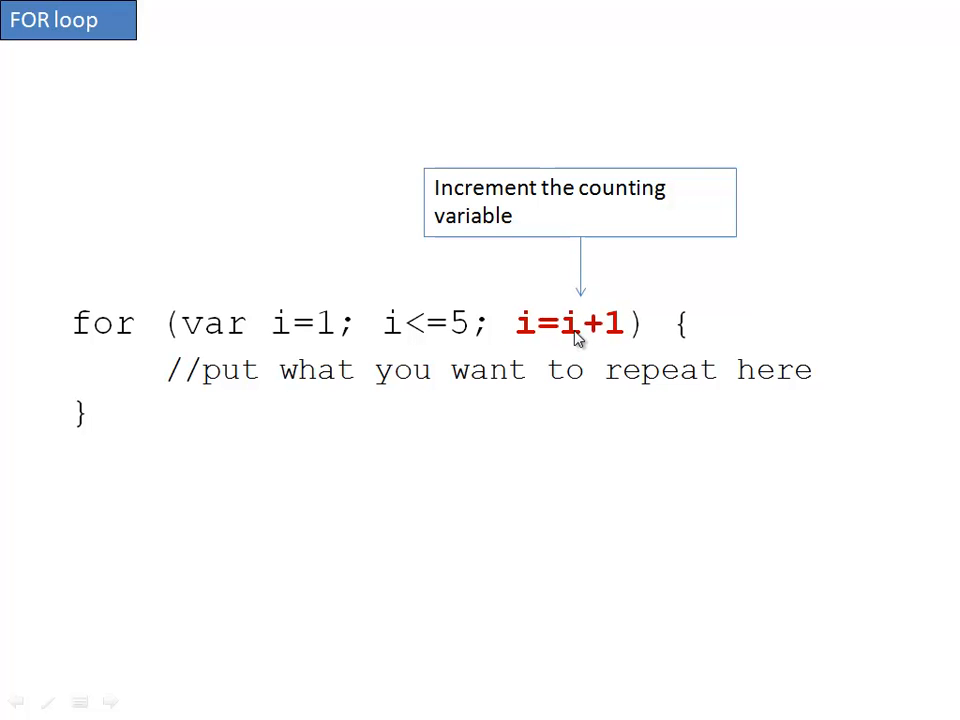
pyautogui.moveTo(560, 330)
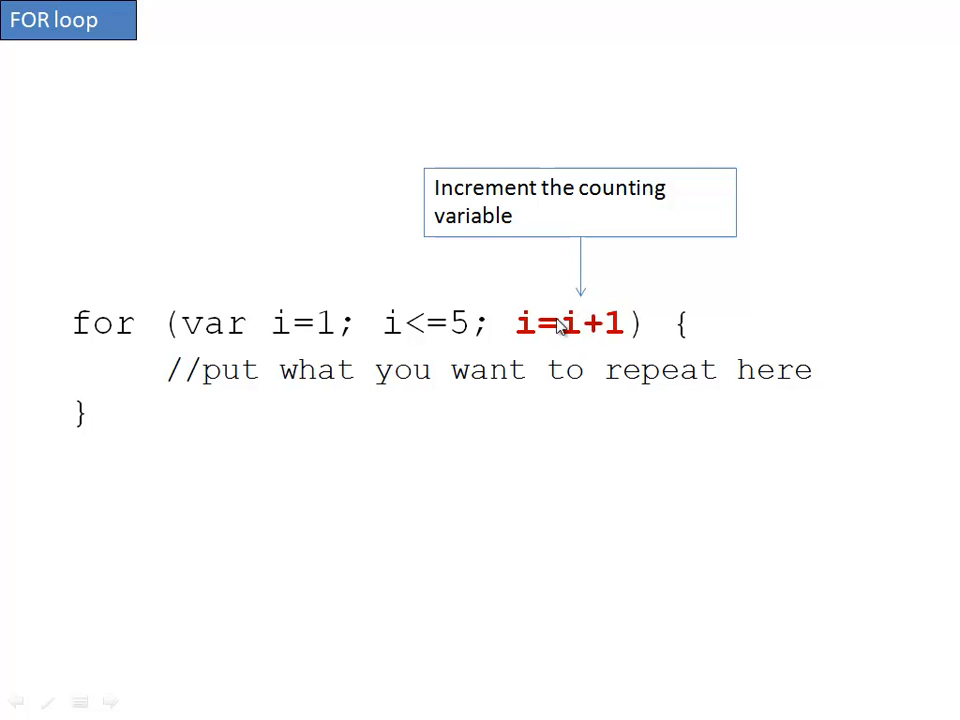
pyautogui.moveTo(568, 340)
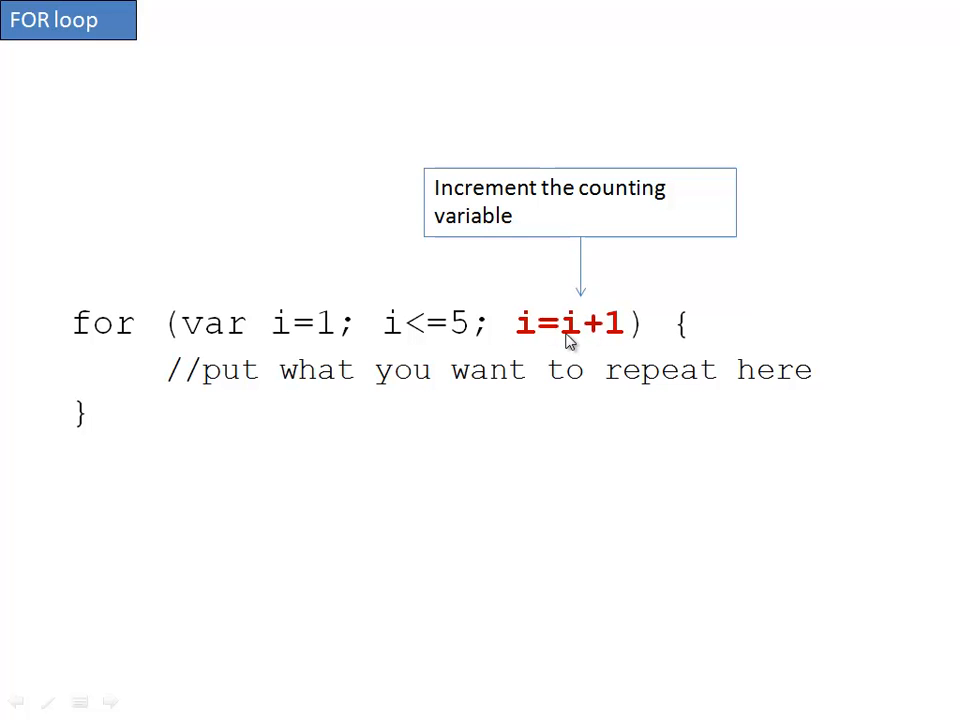
pyautogui.moveTo(532, 338)
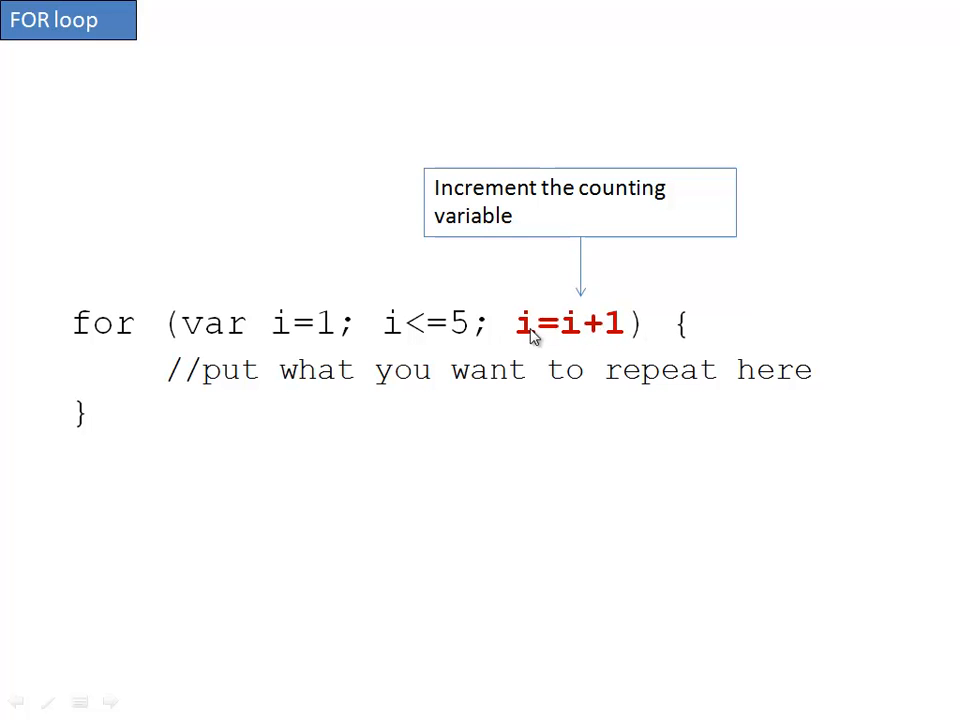
pyautogui.moveTo(545, 353)
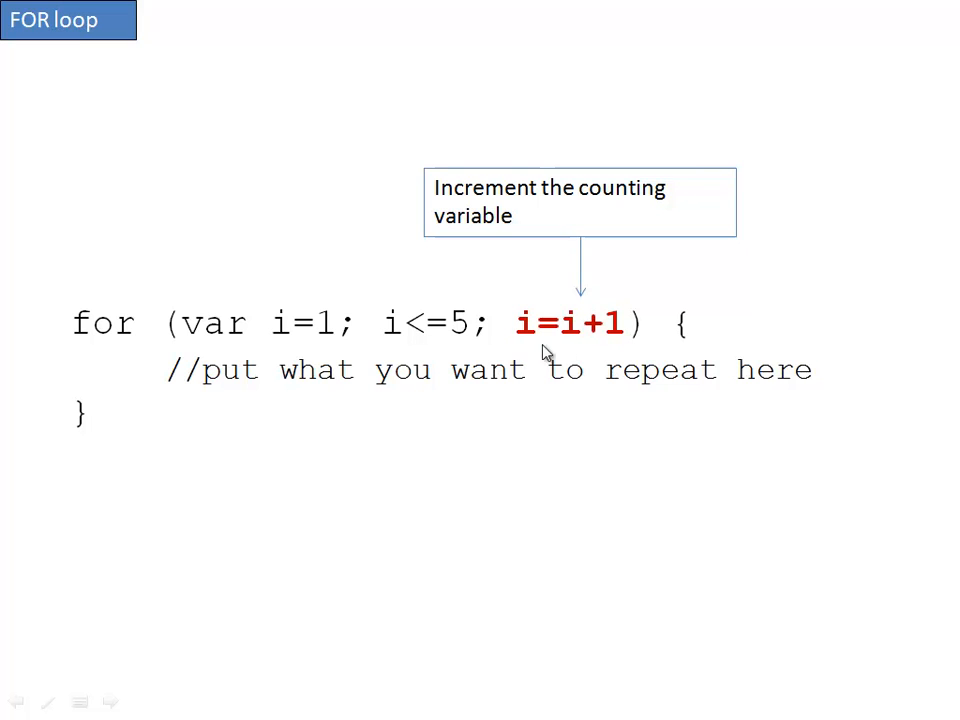
pyautogui.moveTo(583, 302)
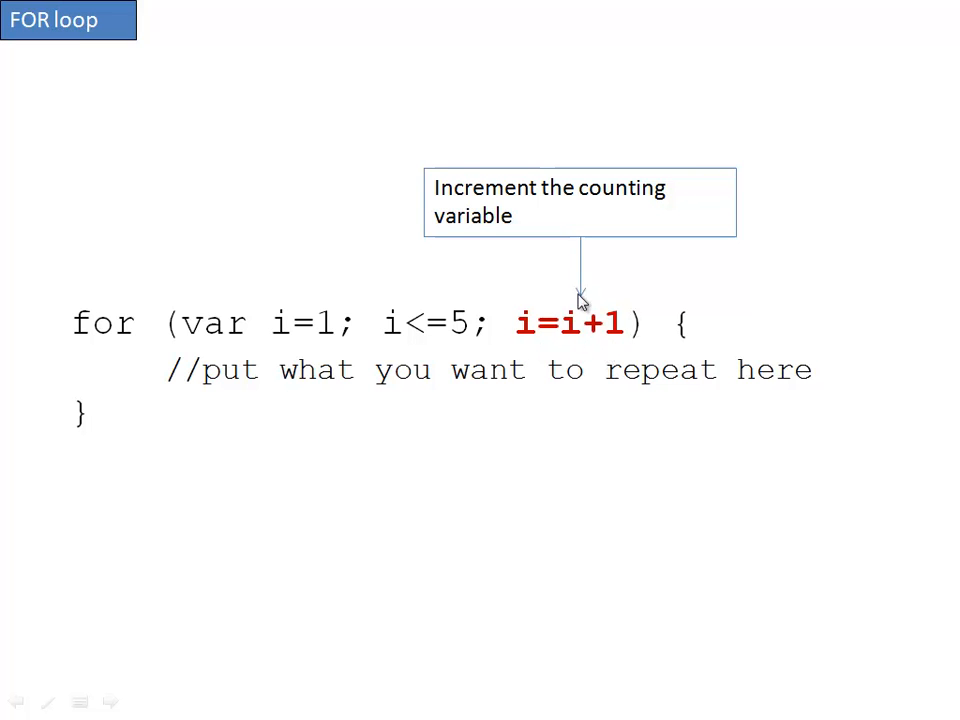
pyautogui.moveTo(790, 388)
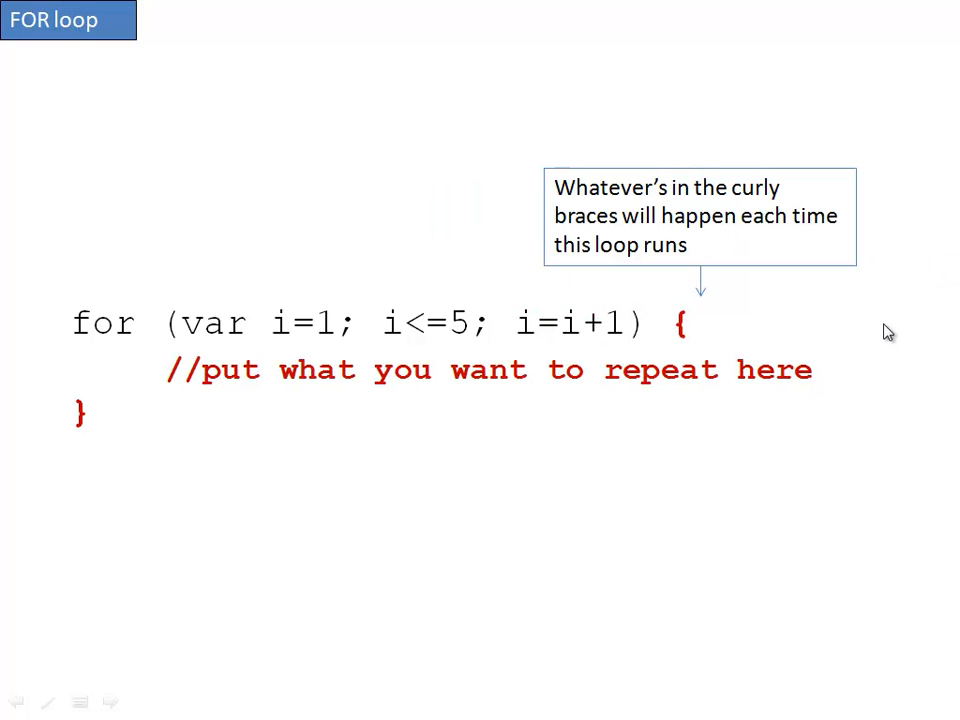
pyautogui.moveTo(730, 340)
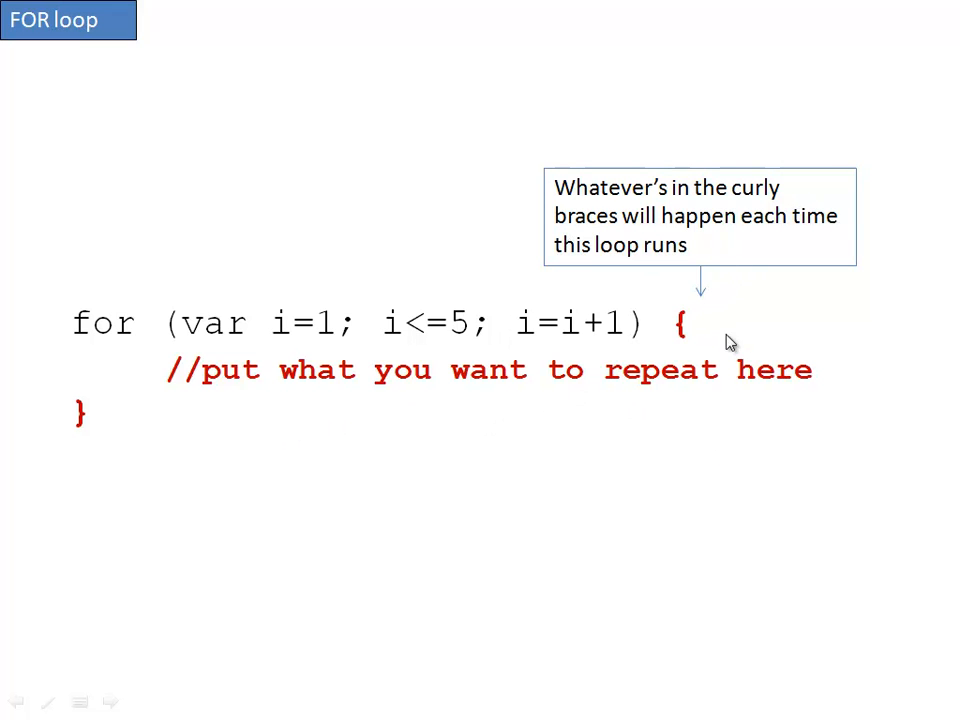
pyautogui.moveTo(175, 383)
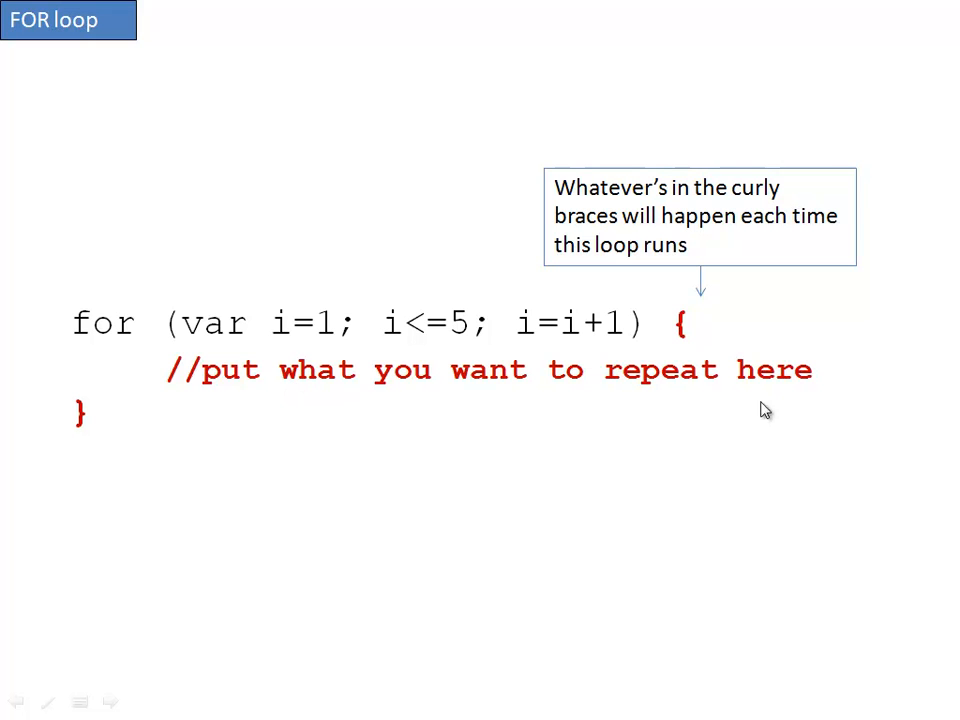
pyautogui.moveTo(878, 367)
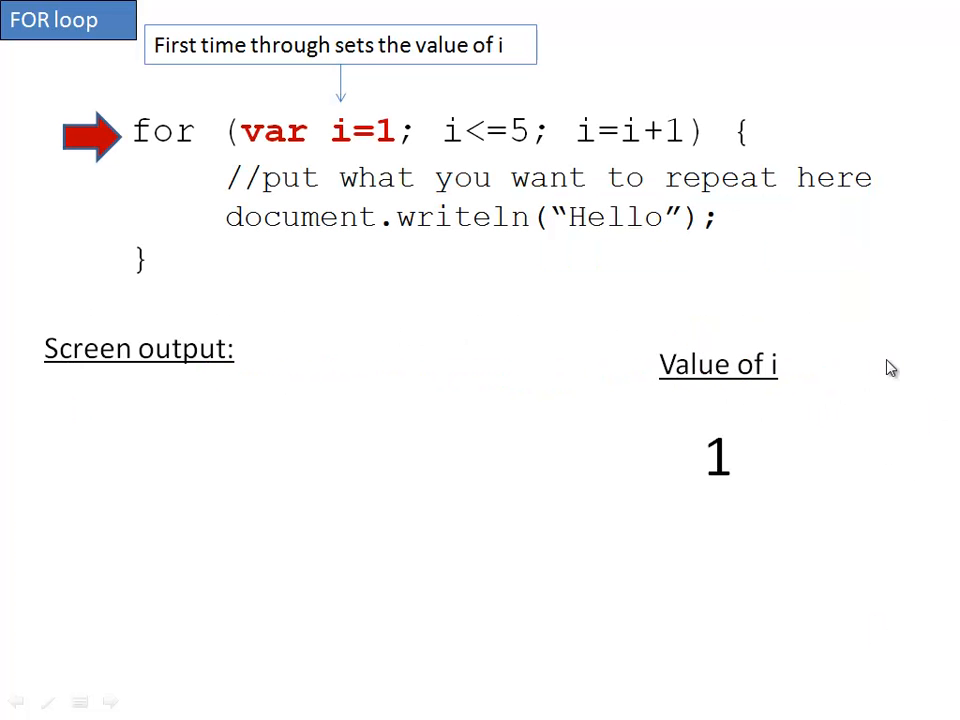
pyautogui.moveTo(105, 110)
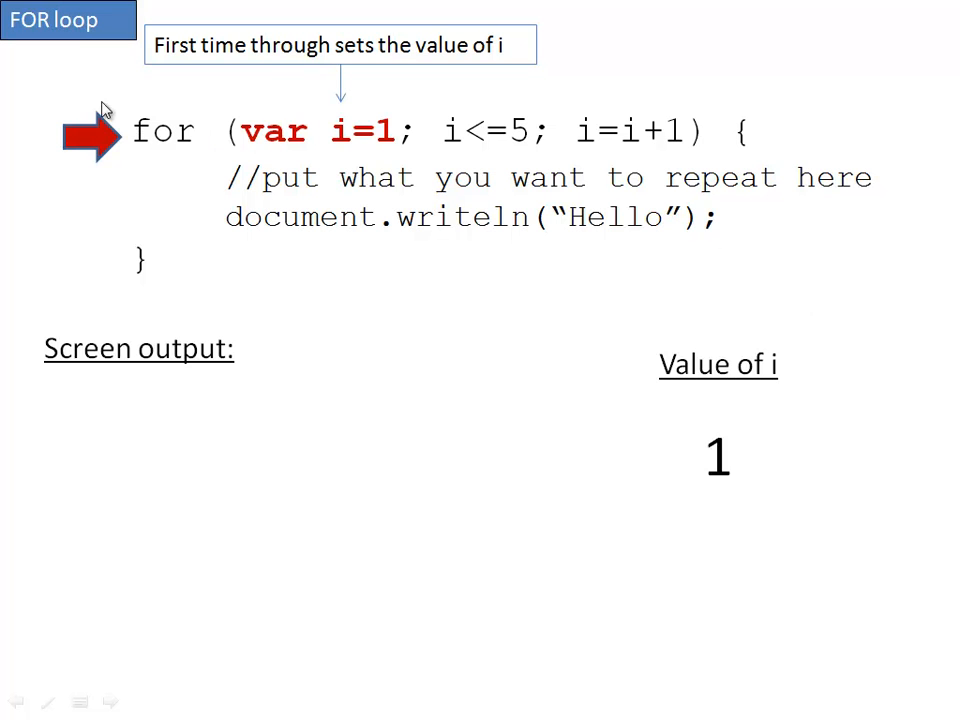
pyautogui.moveTo(185, 160)
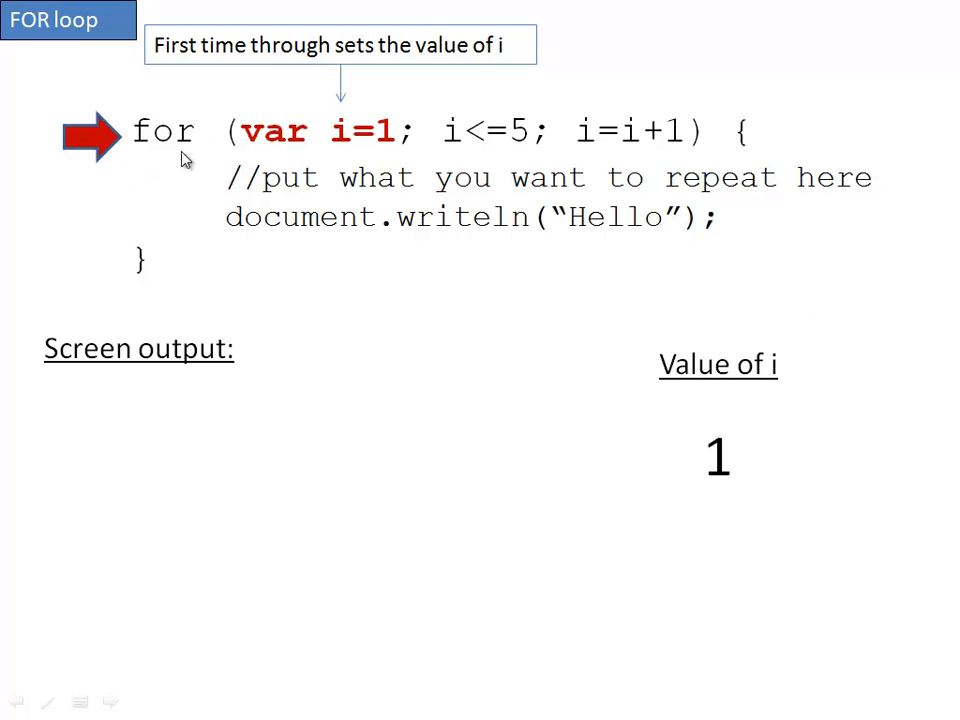
pyautogui.moveTo(310, 150)
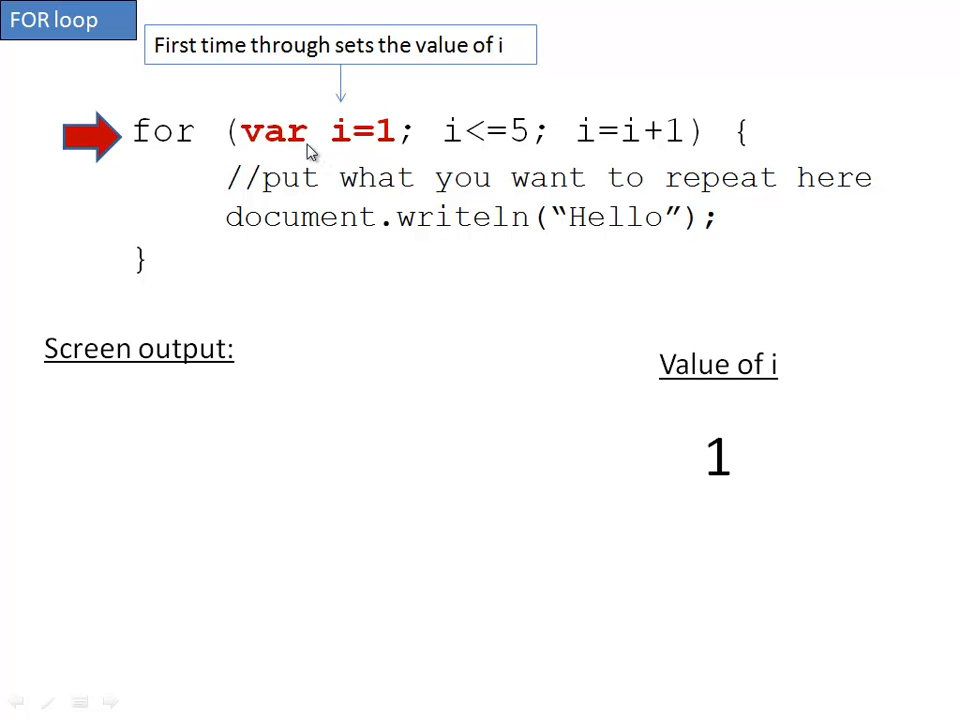
pyautogui.moveTo(452, 178)
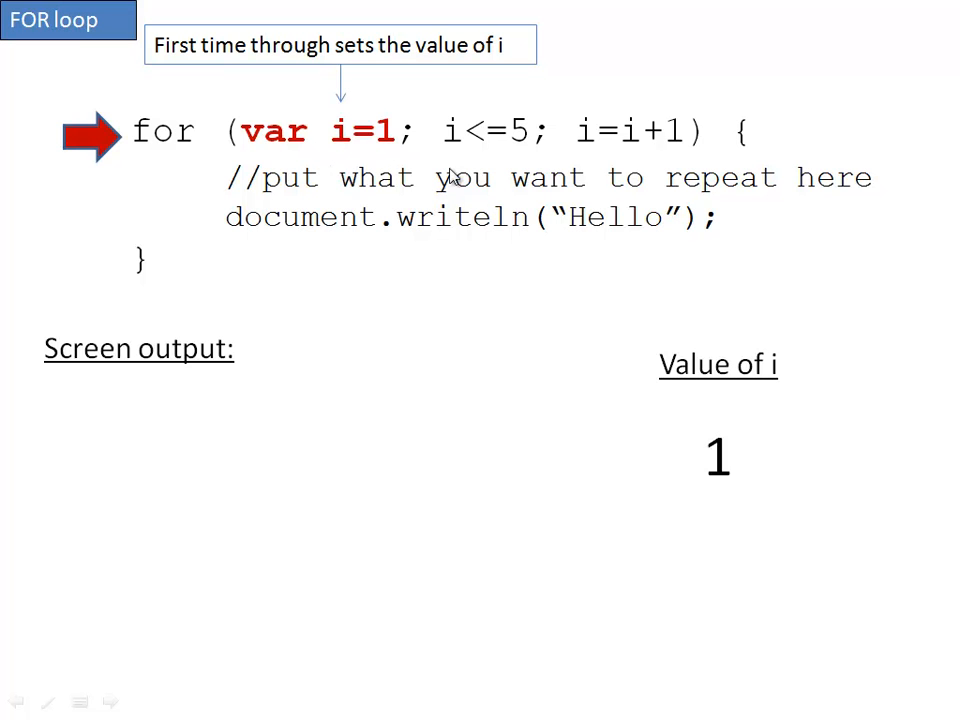
pyautogui.moveTo(614, 353)
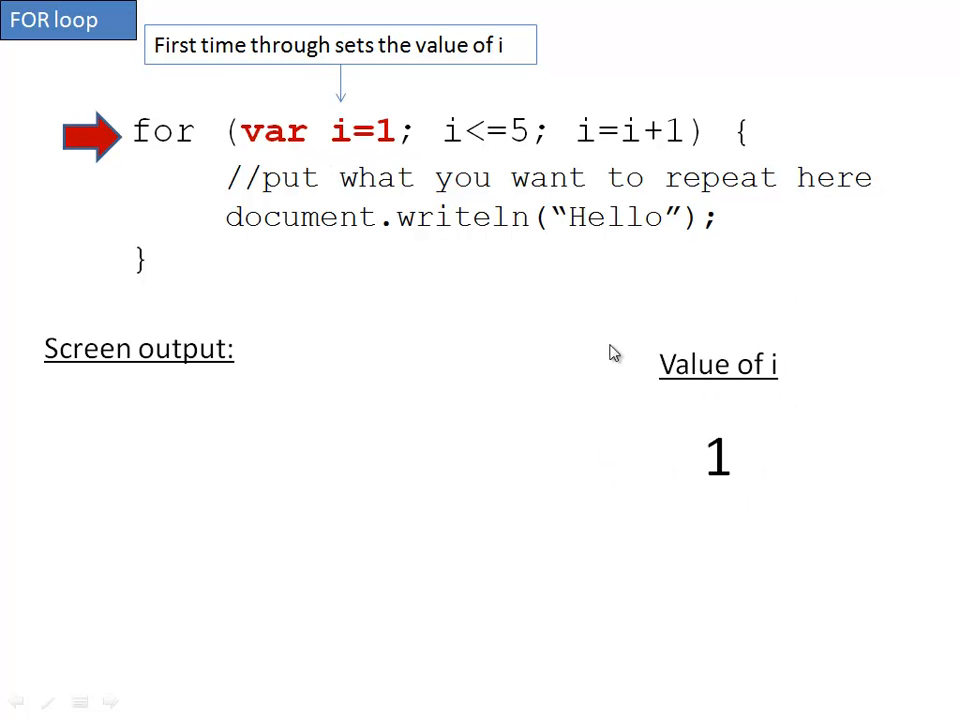
pyautogui.moveTo(753, 493)
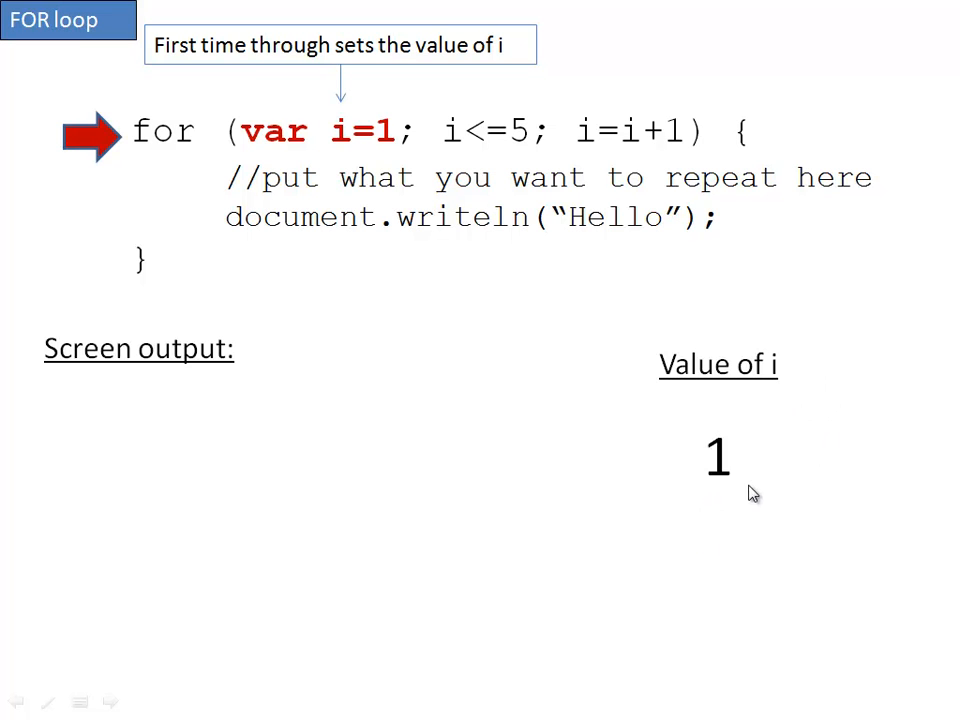
pyautogui.moveTo(220, 88)
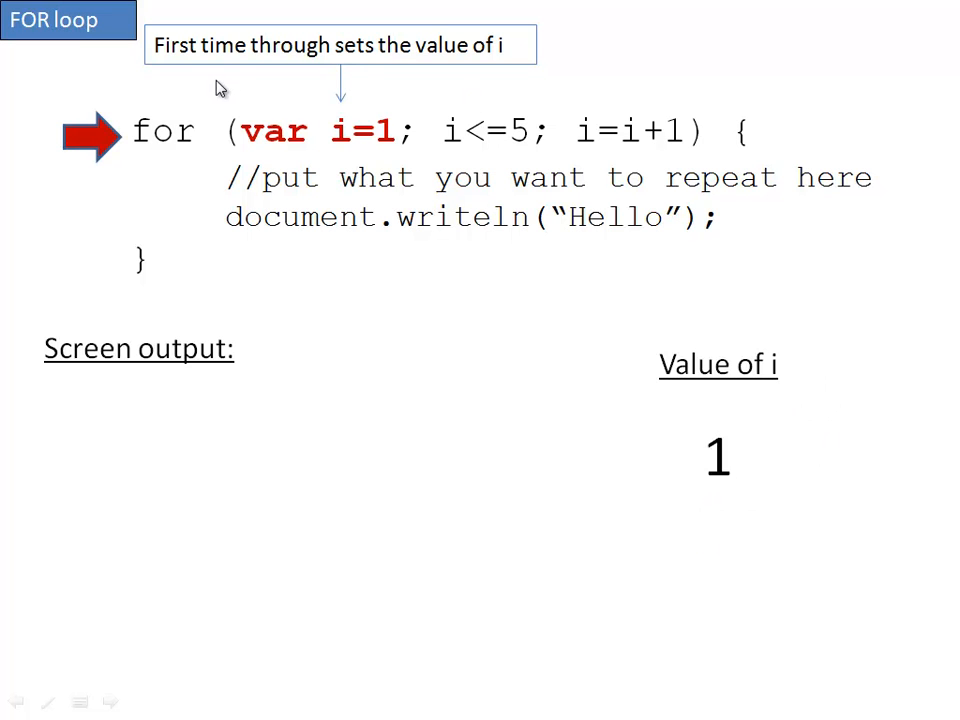
pyautogui.moveTo(400, 153)
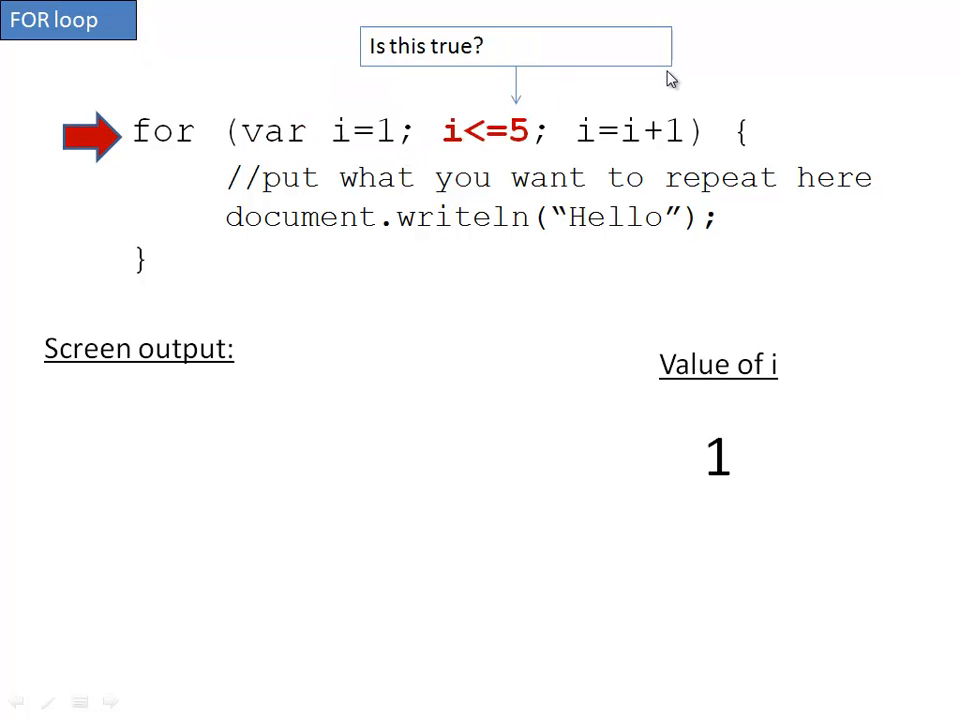
pyautogui.moveTo(527, 93)
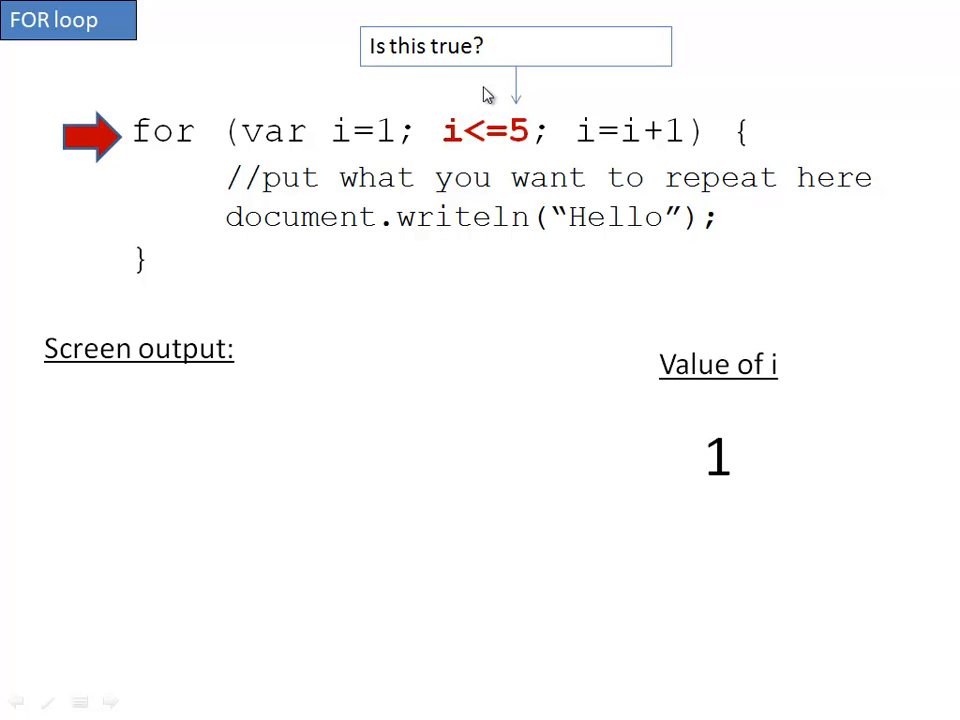
pyautogui.moveTo(435, 147)
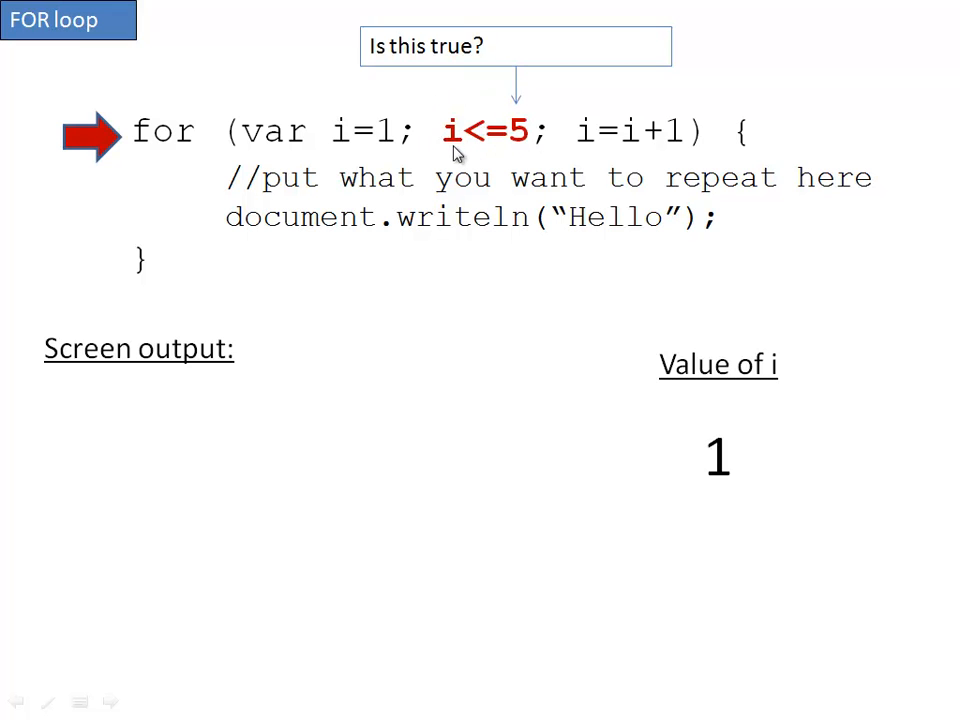
pyautogui.moveTo(478, 149)
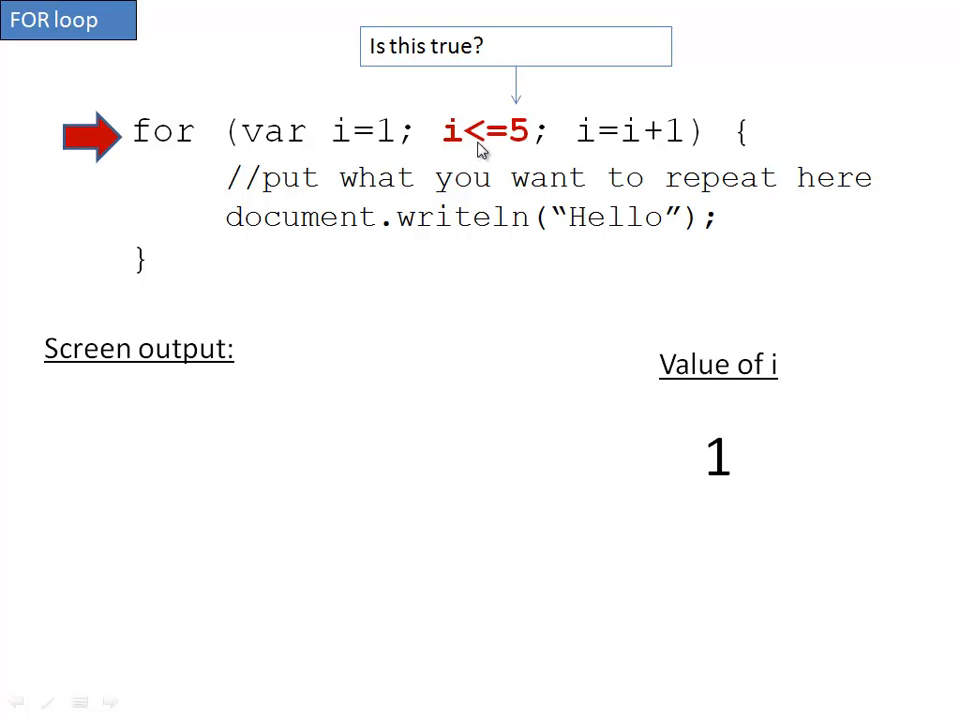
pyautogui.moveTo(723, 489)
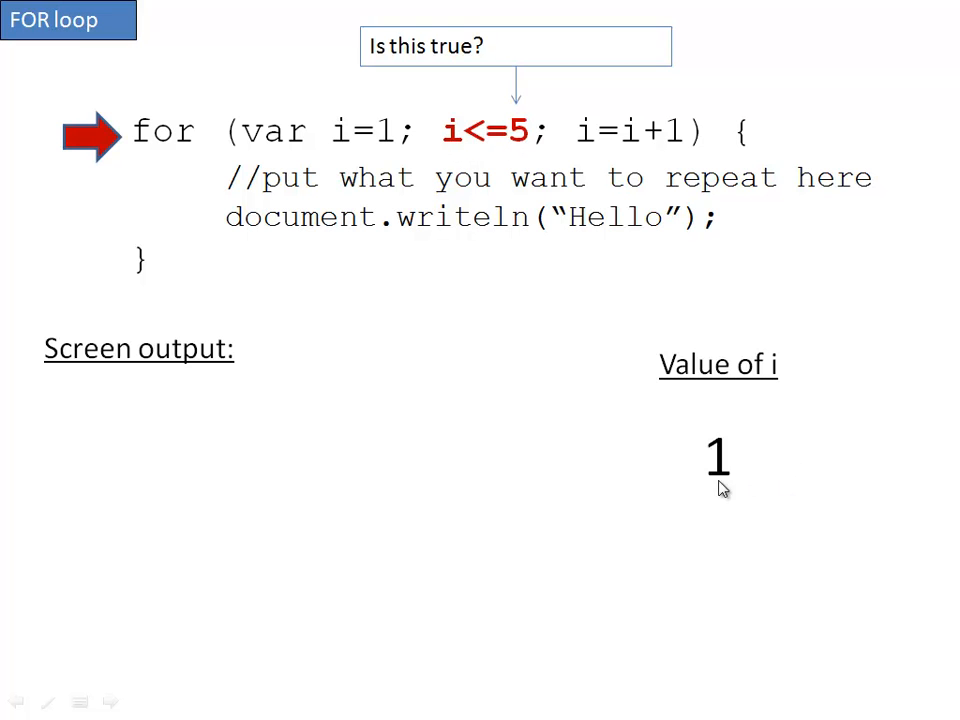
pyautogui.moveTo(452, 152)
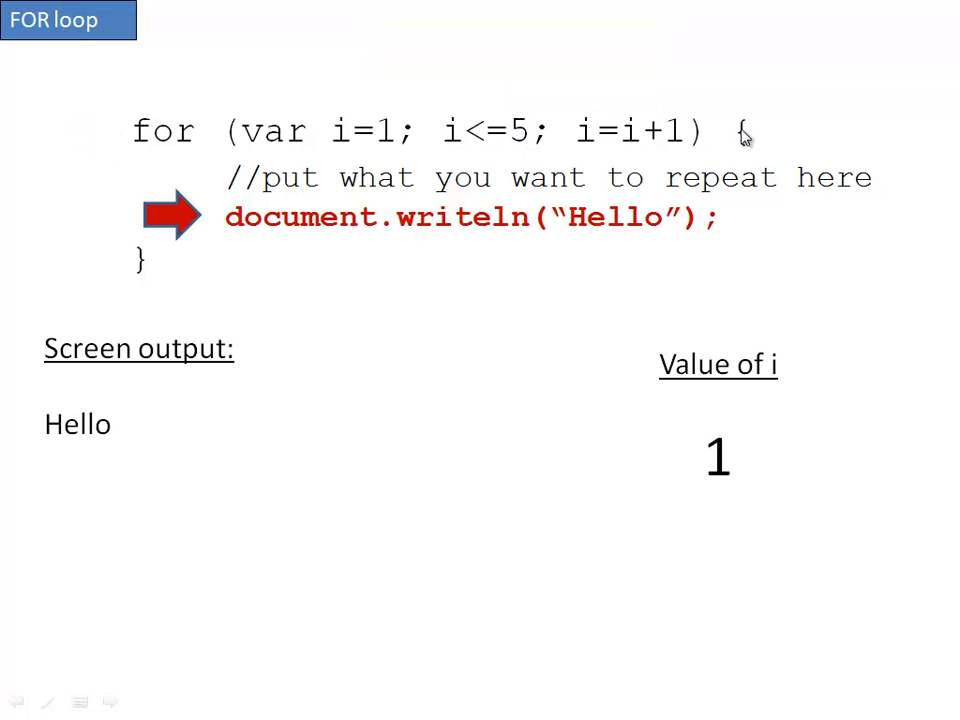
pyautogui.moveTo(255, 252)
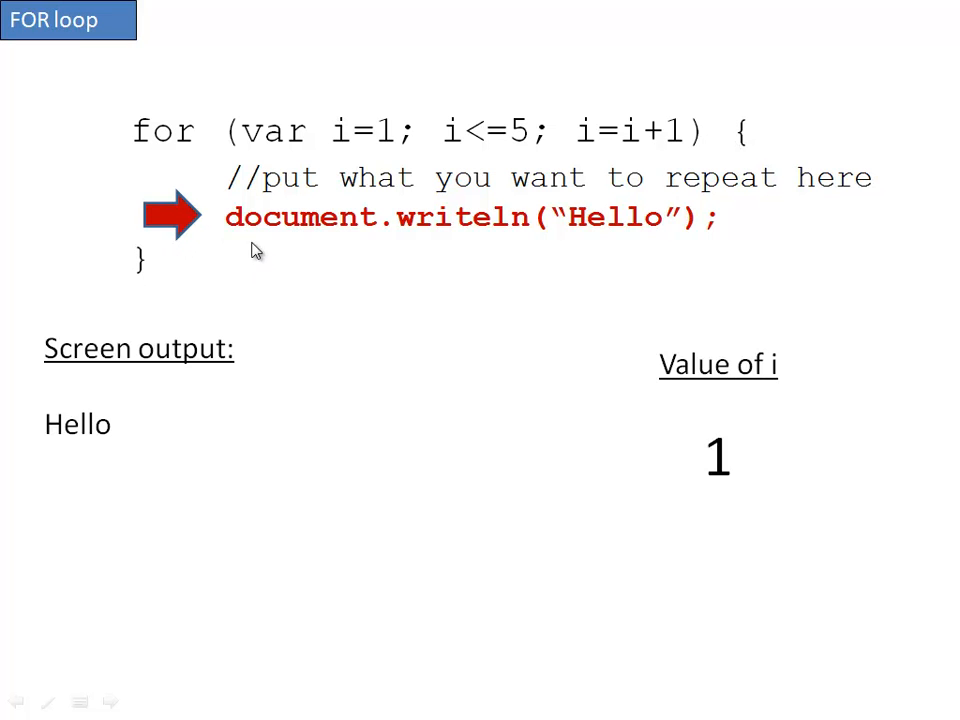
pyautogui.moveTo(462, 247)
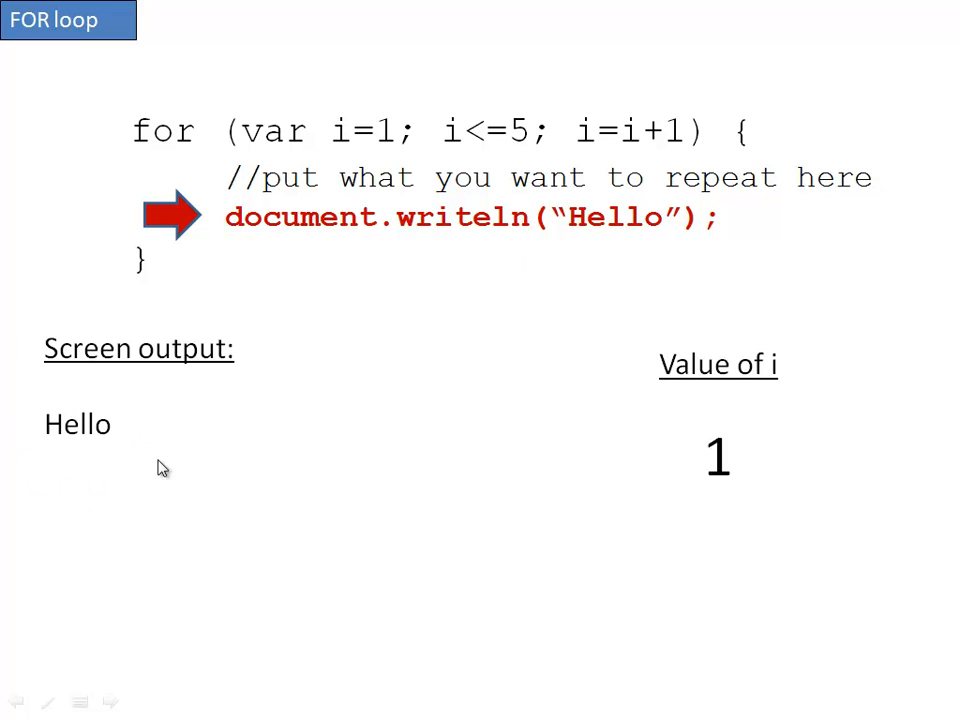
pyautogui.moveTo(176, 450)
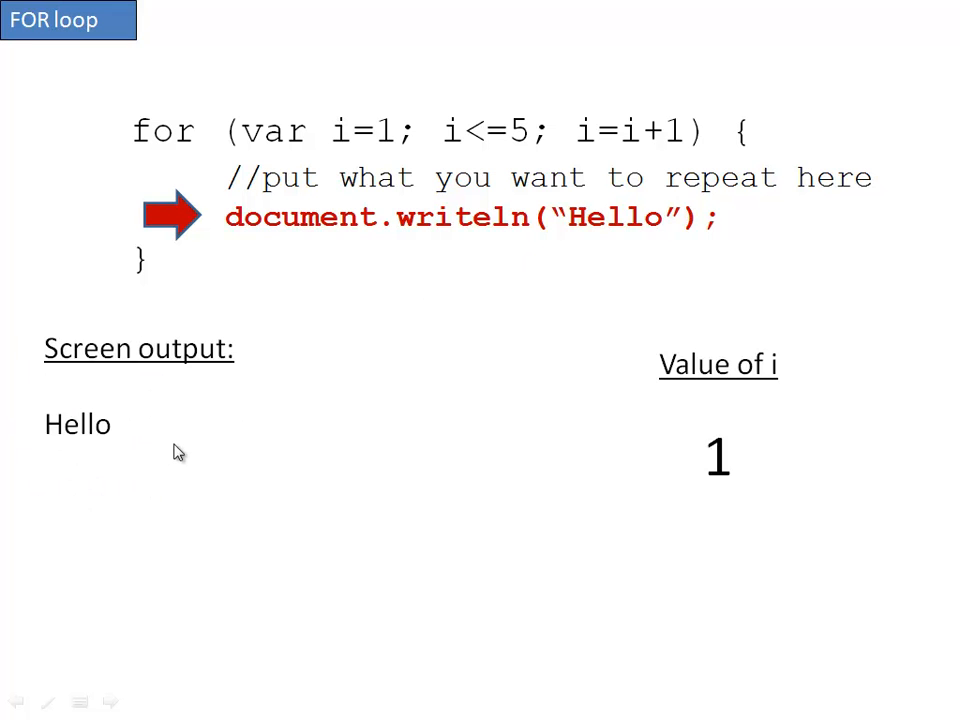
pyautogui.moveTo(535, 401)
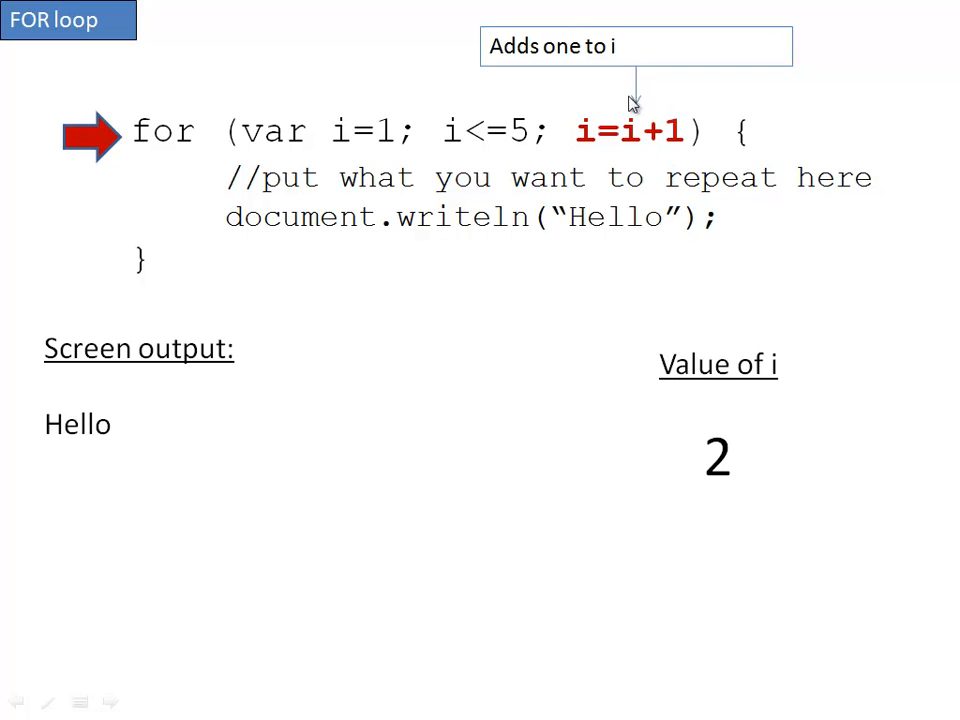
pyautogui.moveTo(285, 193)
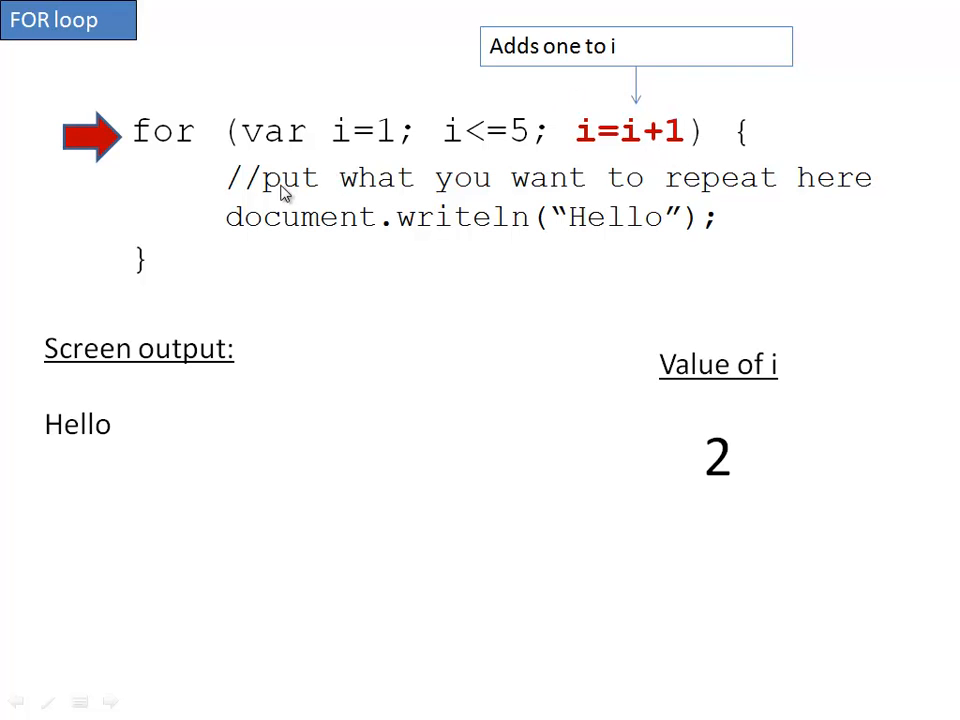
pyautogui.moveTo(618, 155)
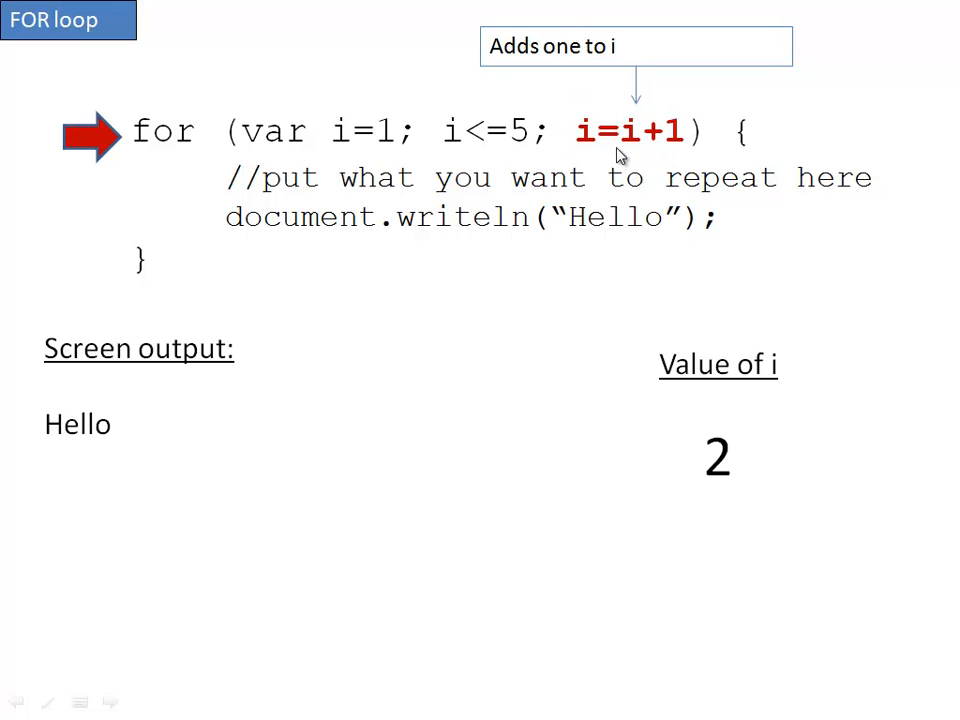
pyautogui.moveTo(672, 147)
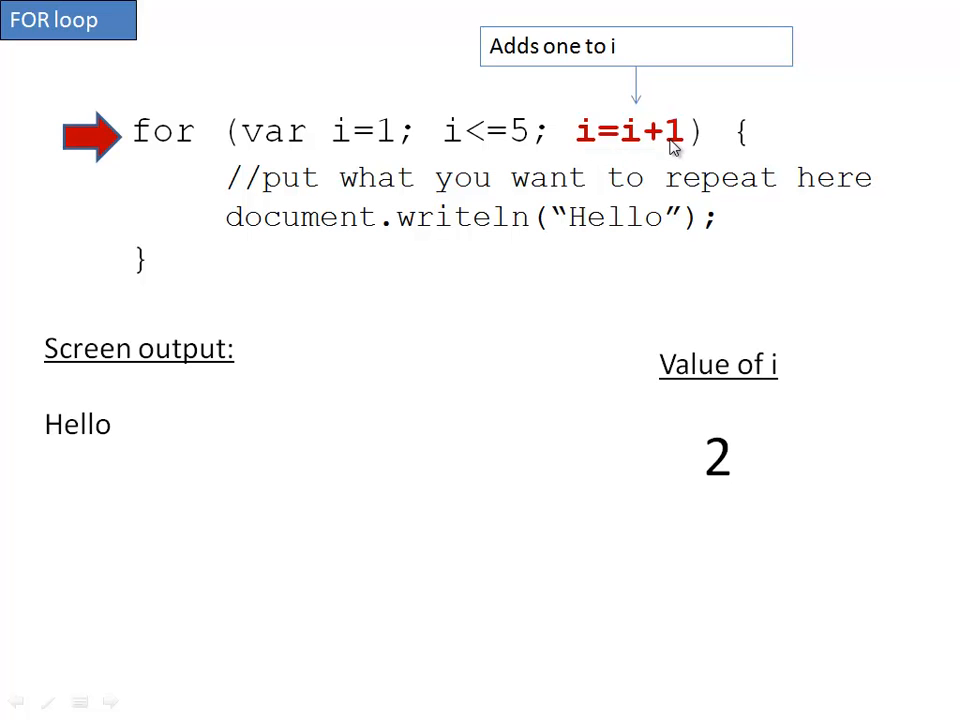
pyautogui.moveTo(622, 148)
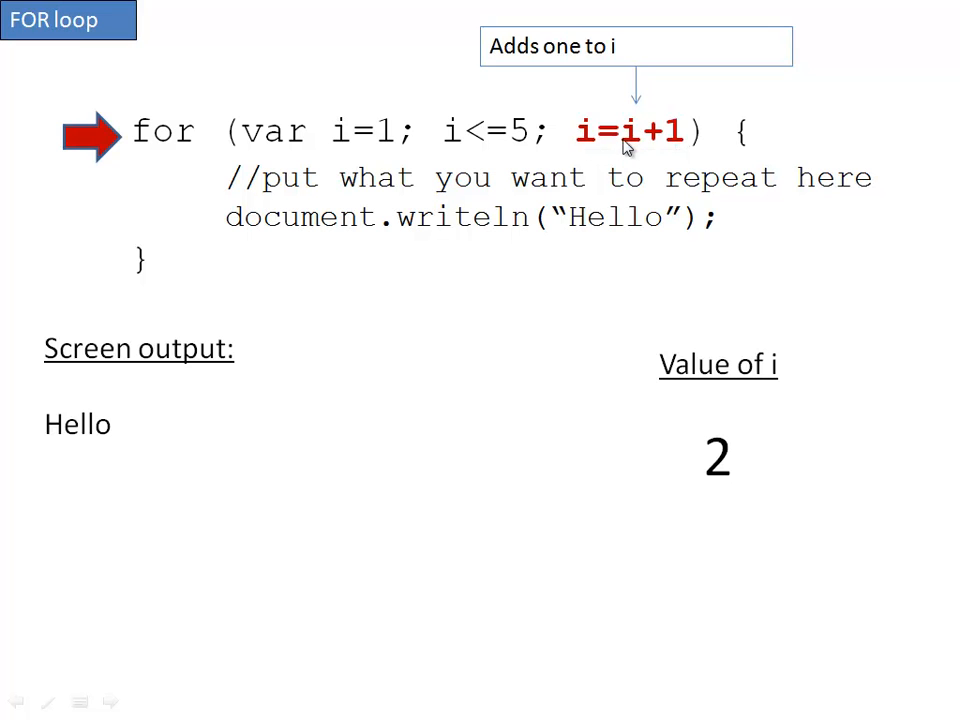
pyautogui.moveTo(724, 419)
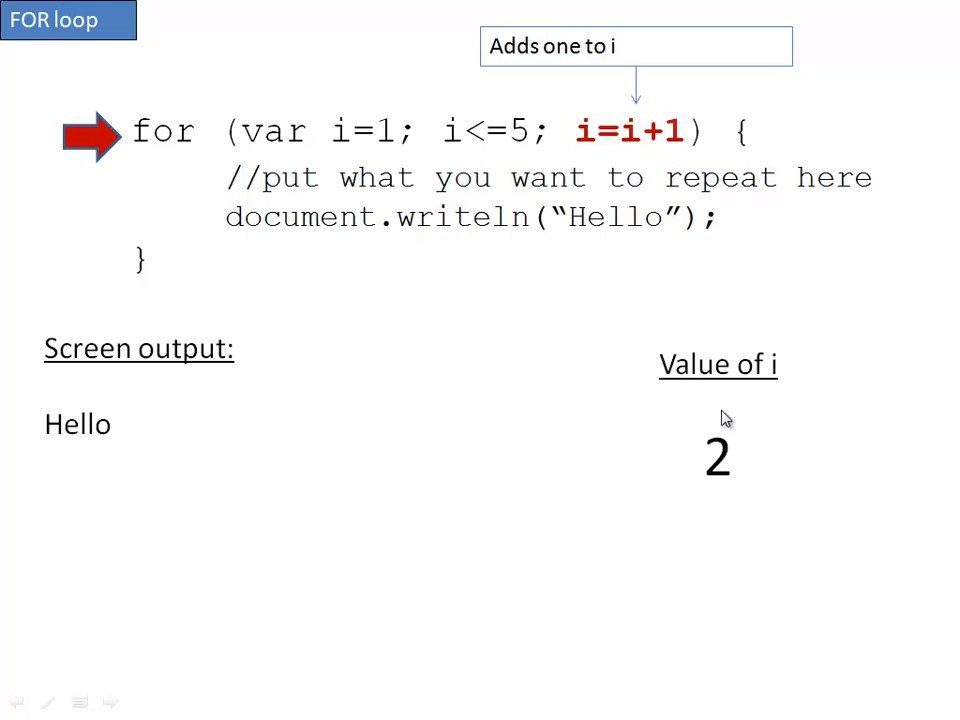
pyautogui.moveTo(535, 481)
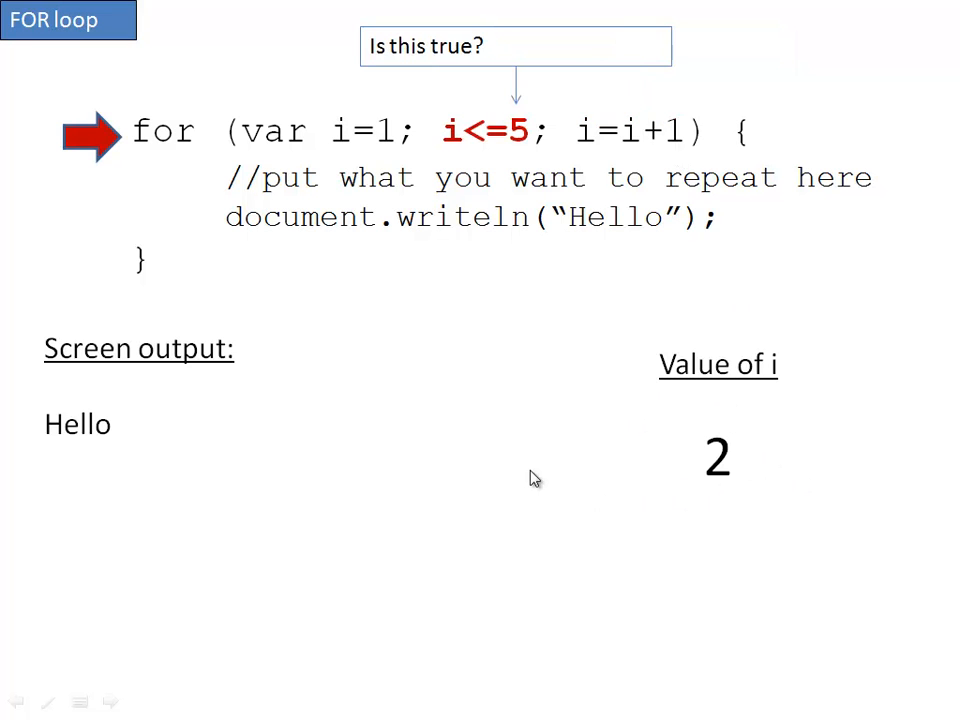
pyautogui.moveTo(435, 85)
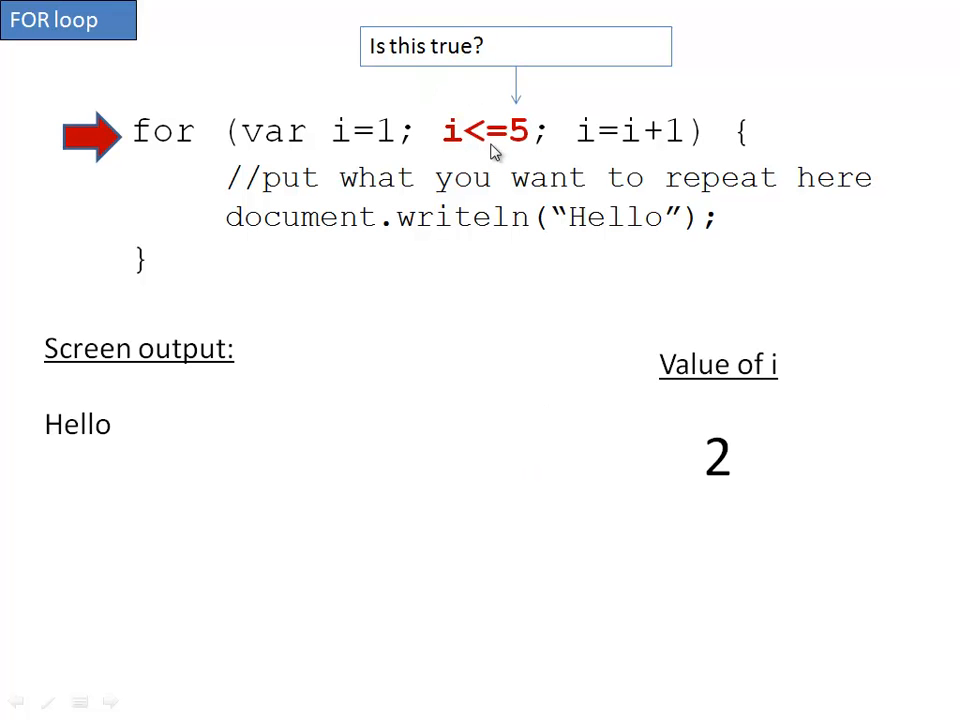
pyautogui.moveTo(510, 148)
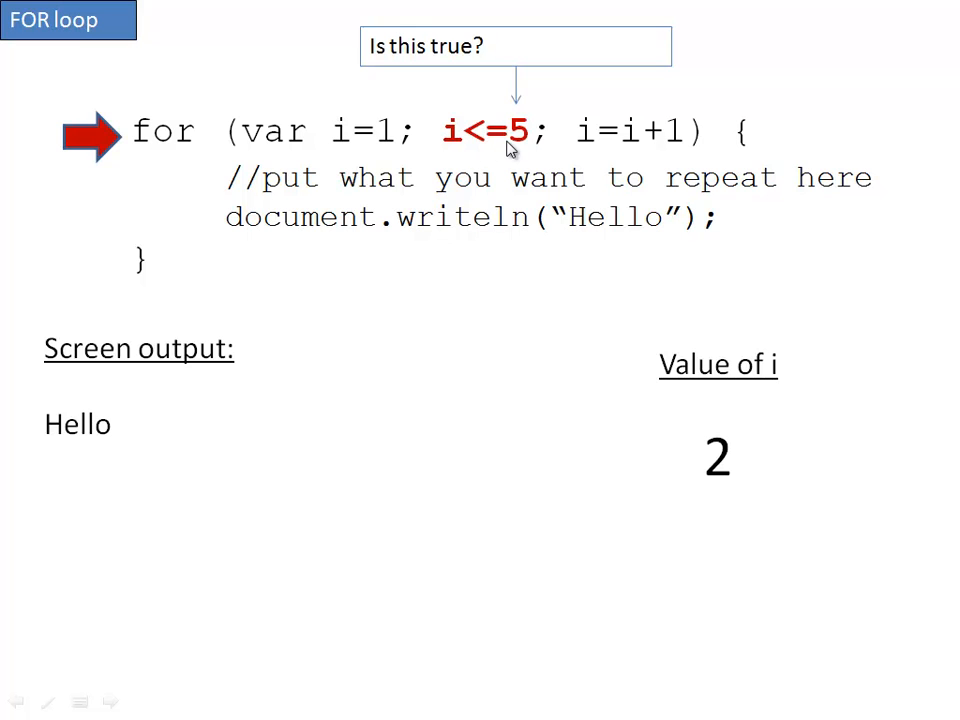
pyautogui.moveTo(713, 487)
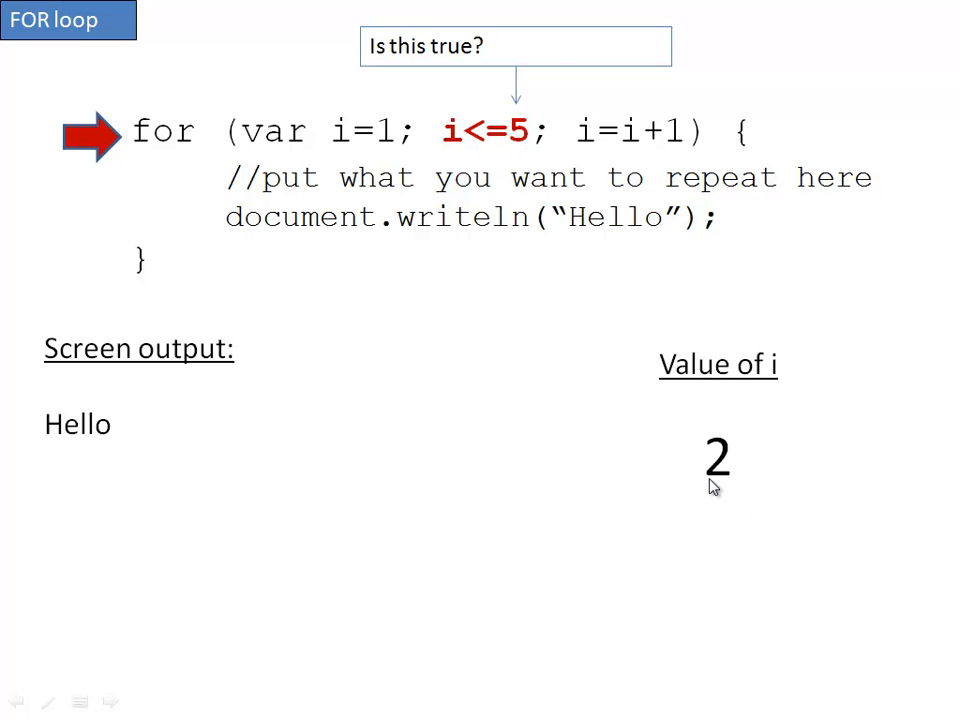
pyautogui.moveTo(489, 145)
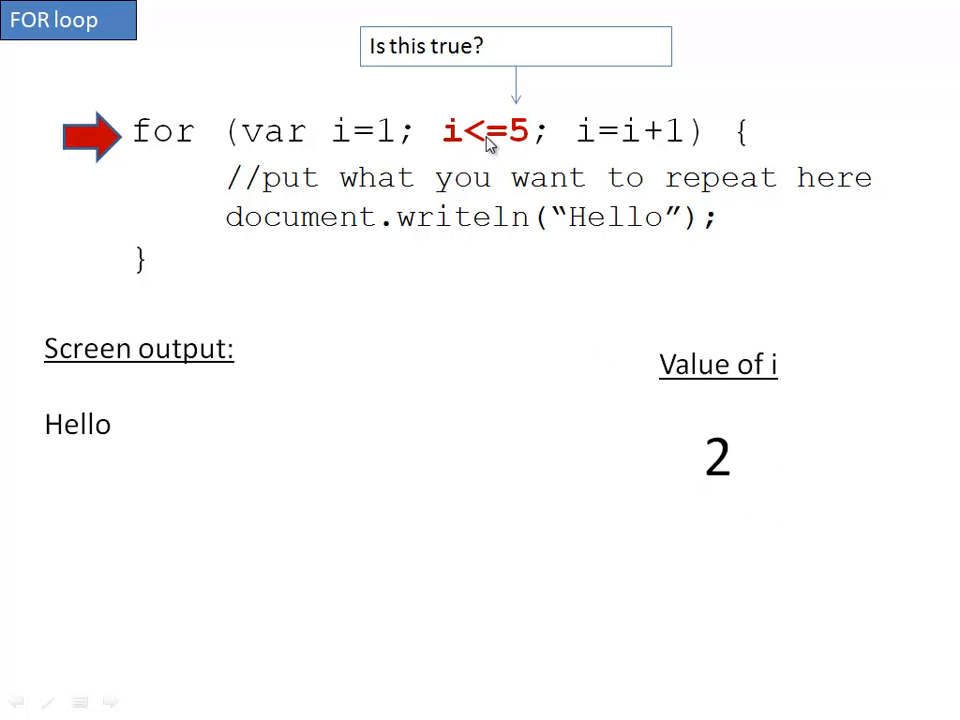
pyautogui.moveTo(512, 143)
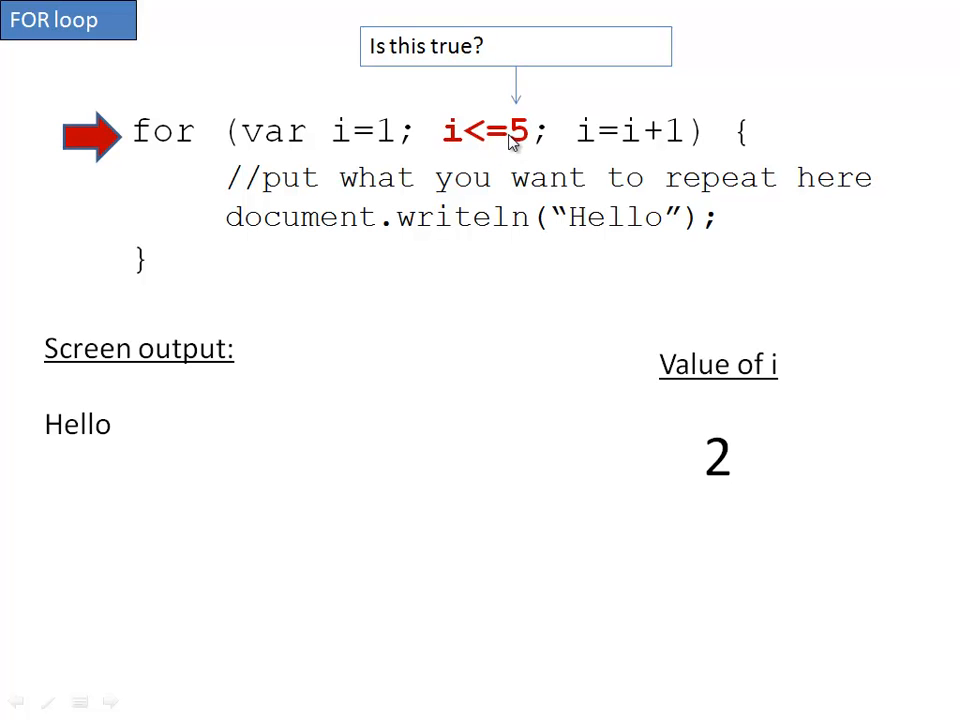
pyautogui.moveTo(483, 148)
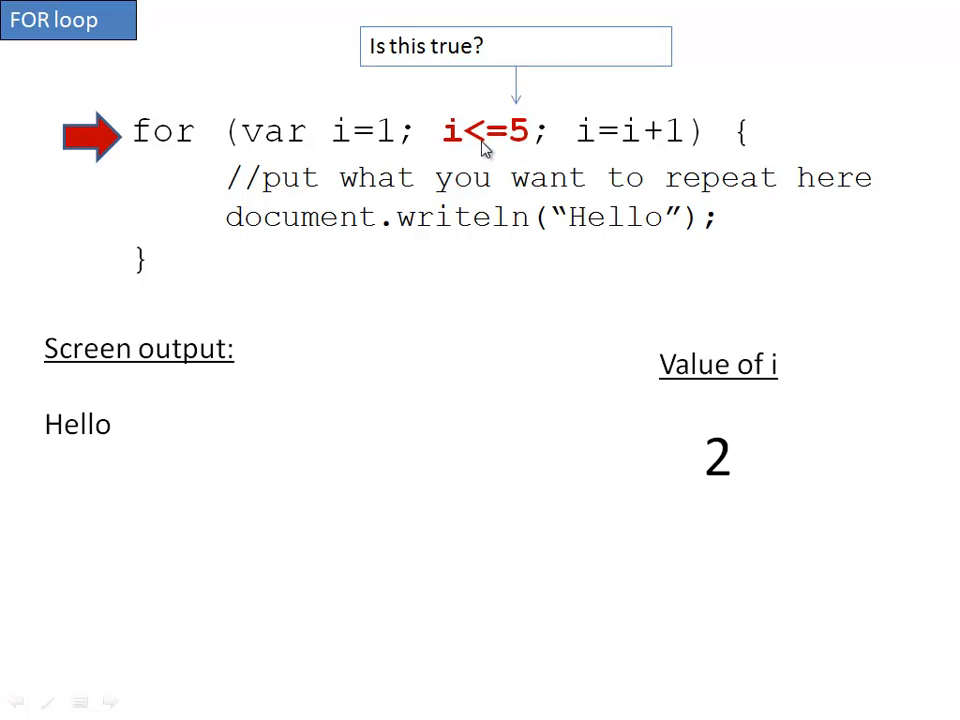
# Advance the trace past the i<=5 check so a second Hello prints
pyautogui.press('Right')
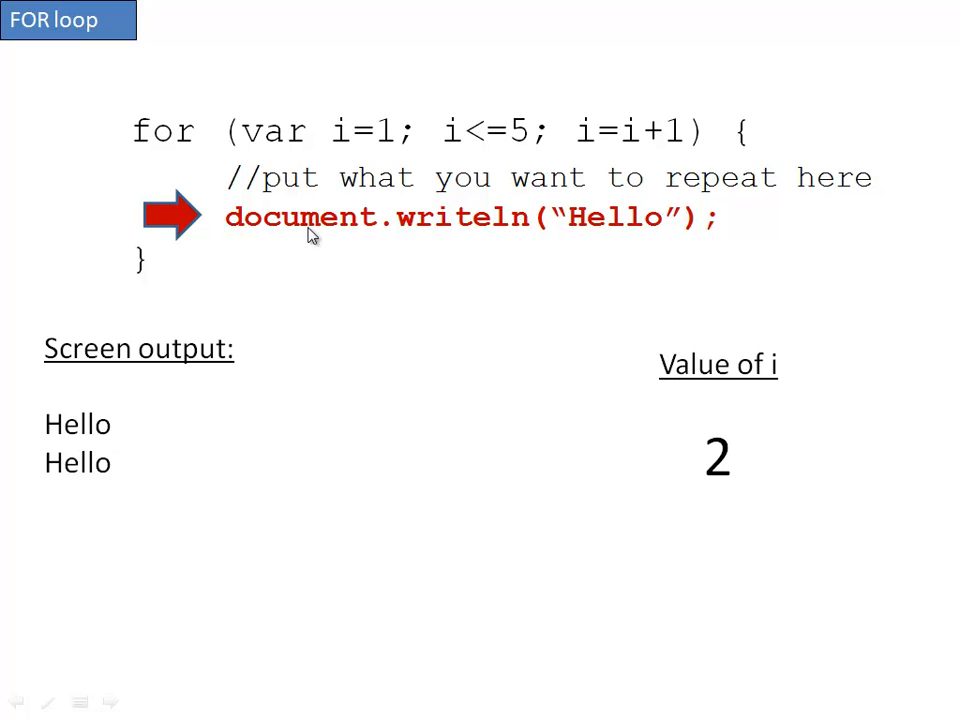
pyautogui.moveTo(382, 283)
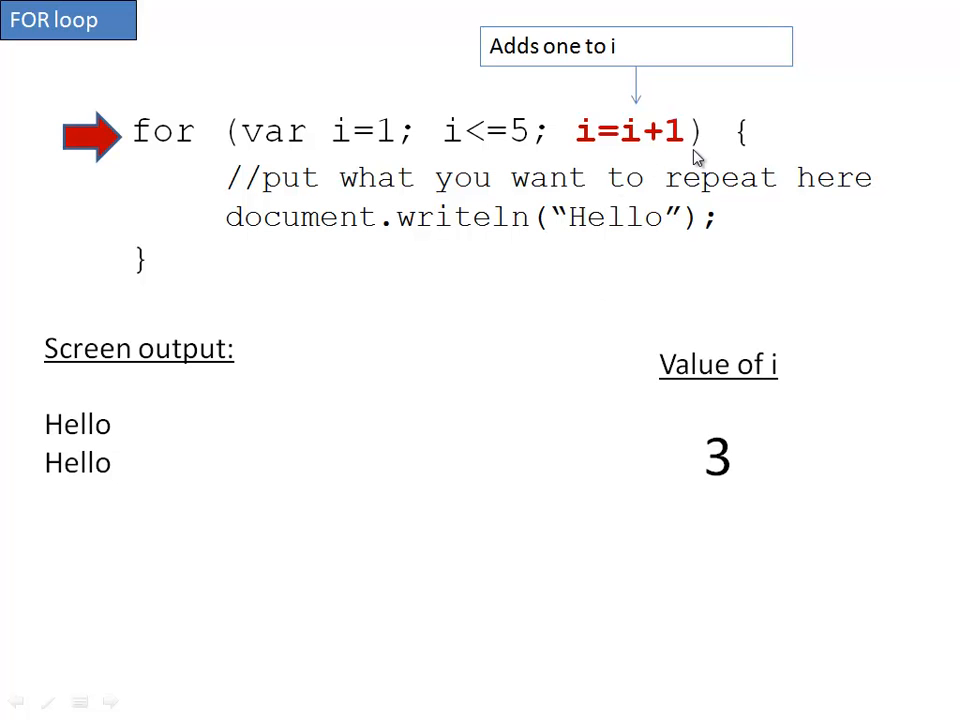
pyautogui.moveTo(692, 403)
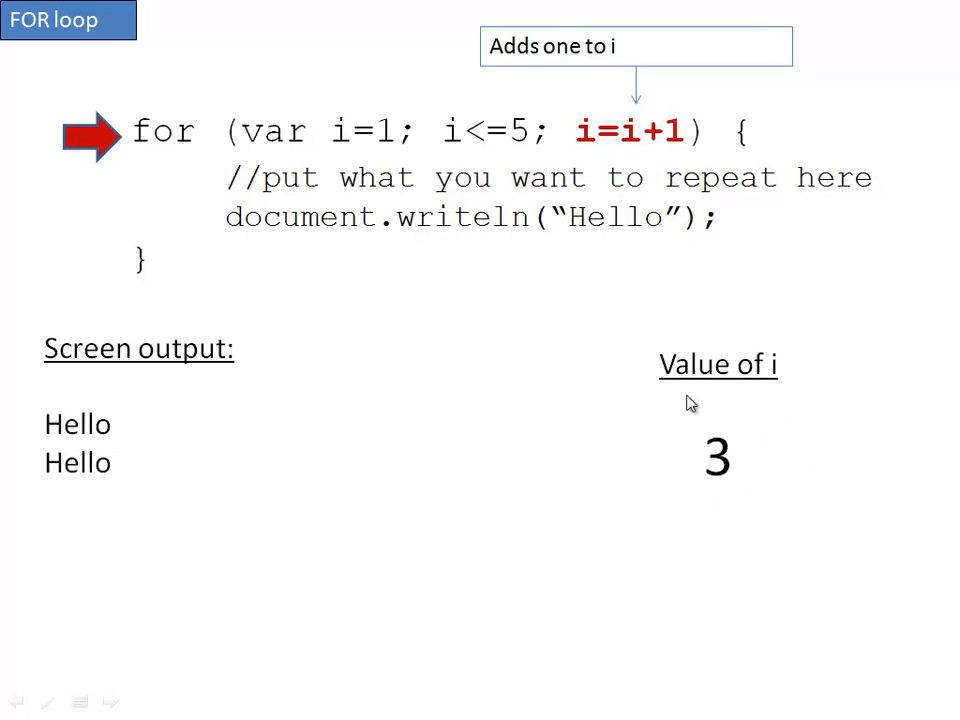
pyautogui.moveTo(647, 278)
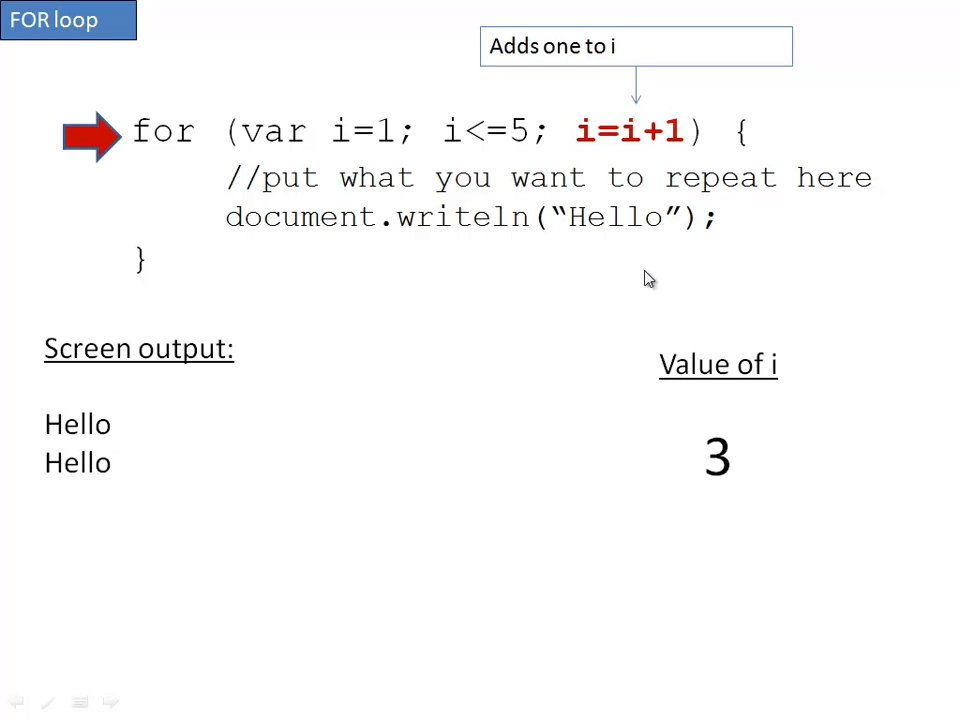
pyautogui.moveTo(428, 100)
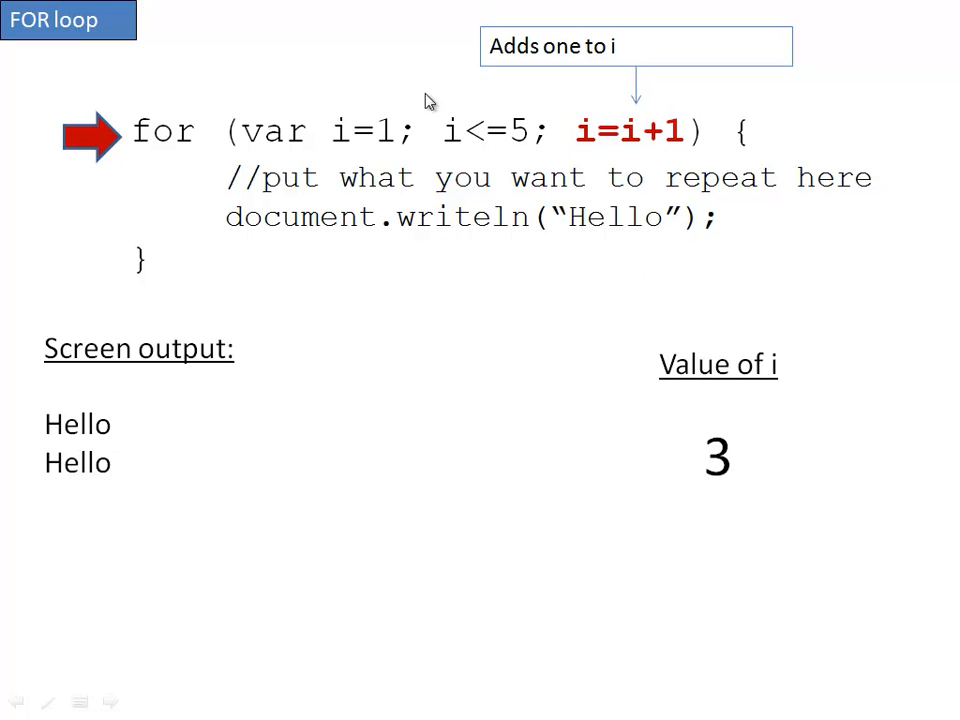
pyautogui.moveTo(491, 251)
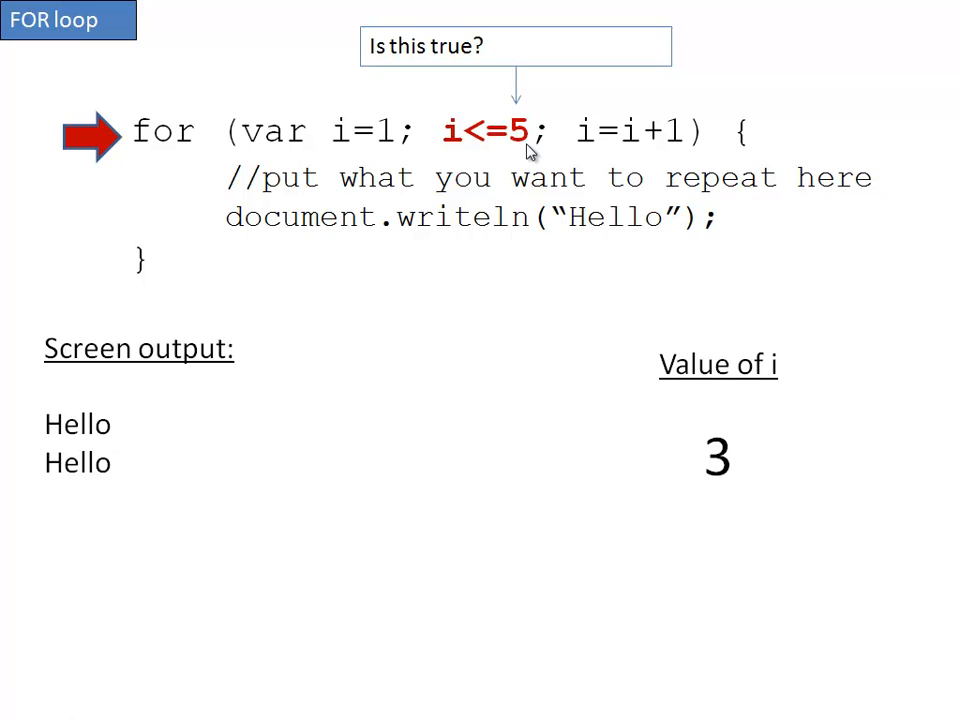
# Step the trace through the i=i+1 increment back to the i<=5 check
pyautogui.press('right')
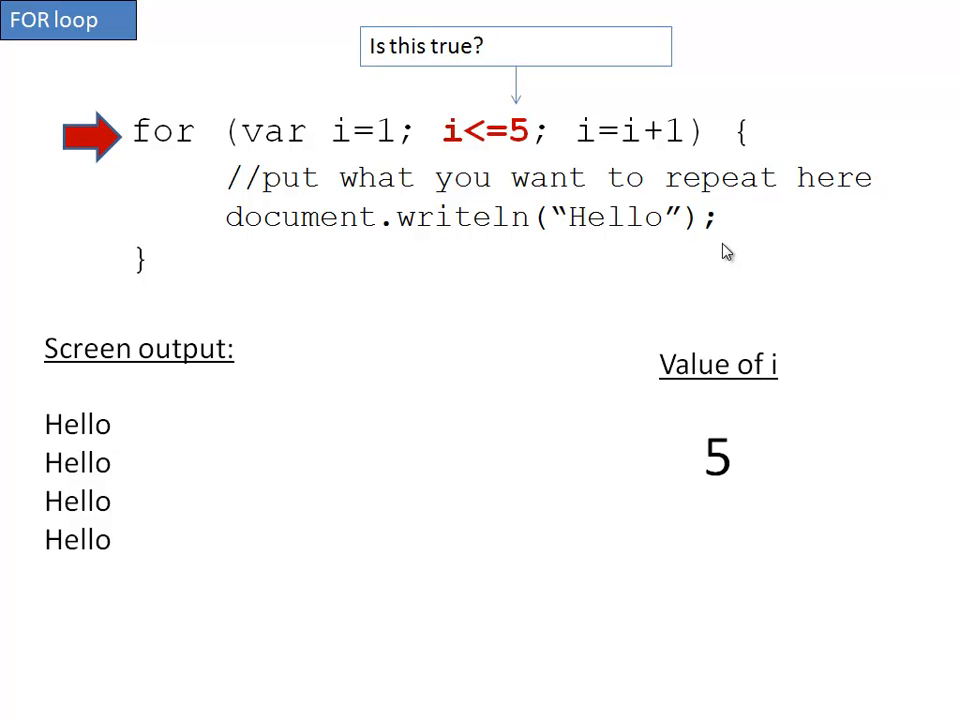
# Step the trace until a fifth Hello prints and i reaches 6
pyautogui.press('right')
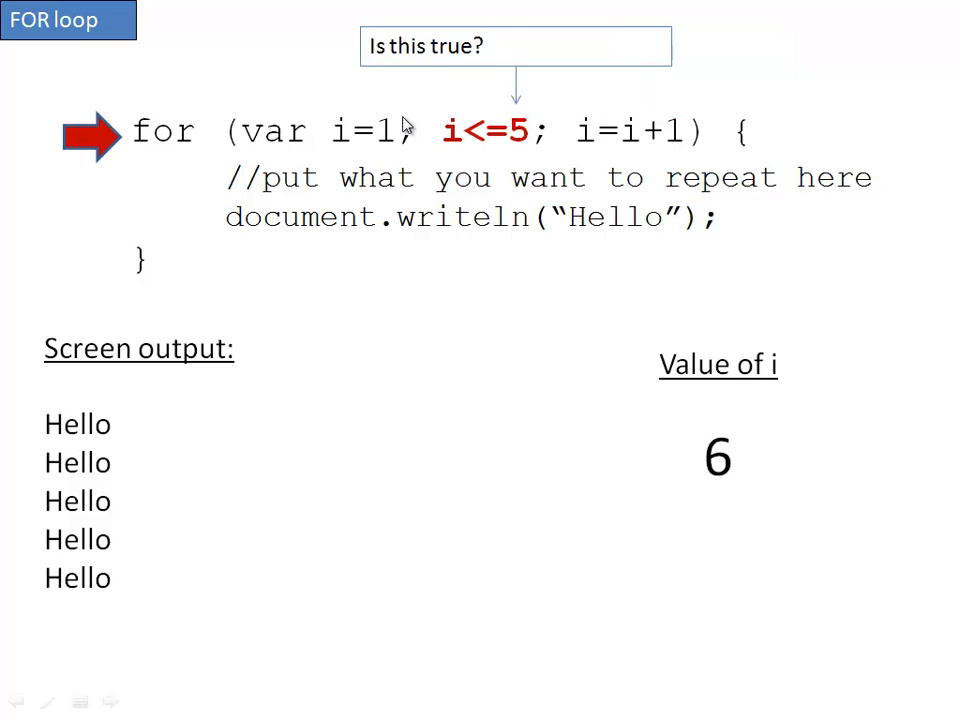
pyautogui.moveTo(456, 153)
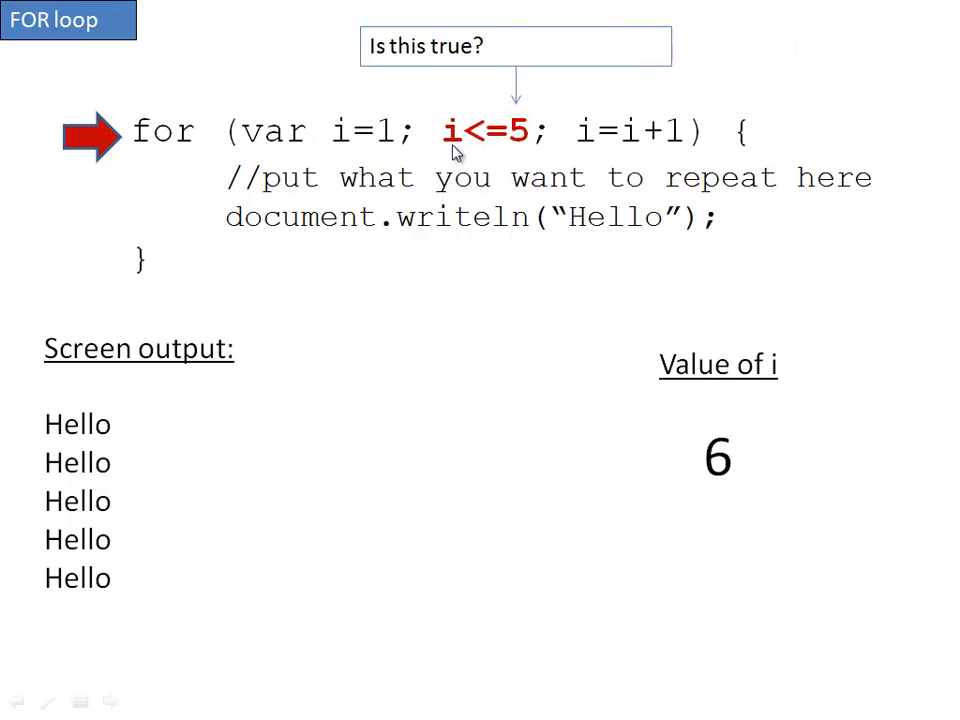
pyautogui.moveTo(533, 122)
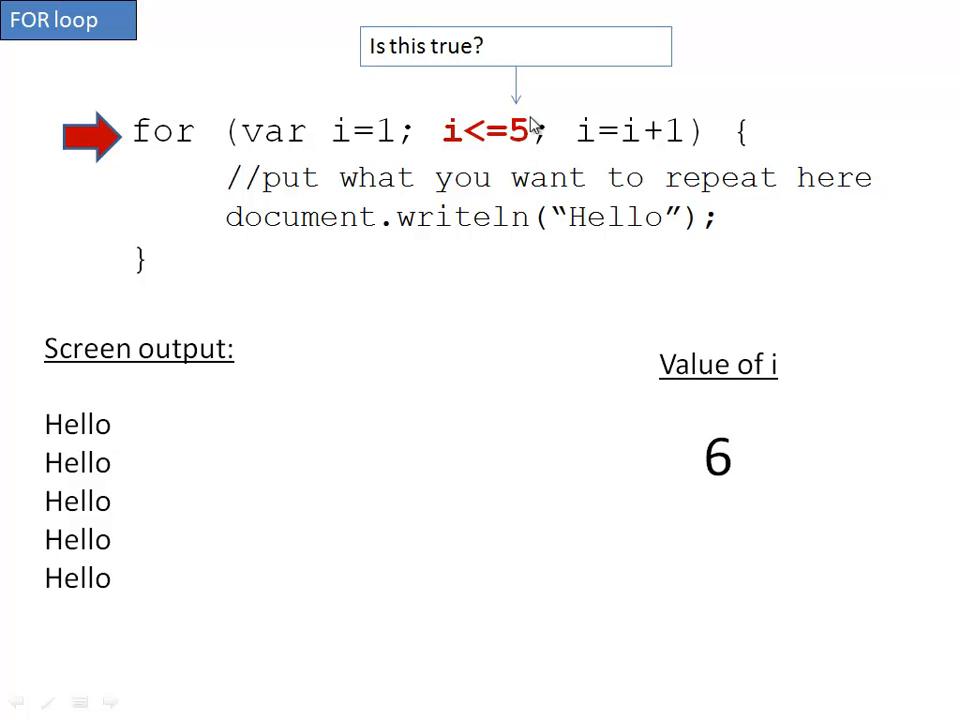
pyautogui.moveTo(569, 161)
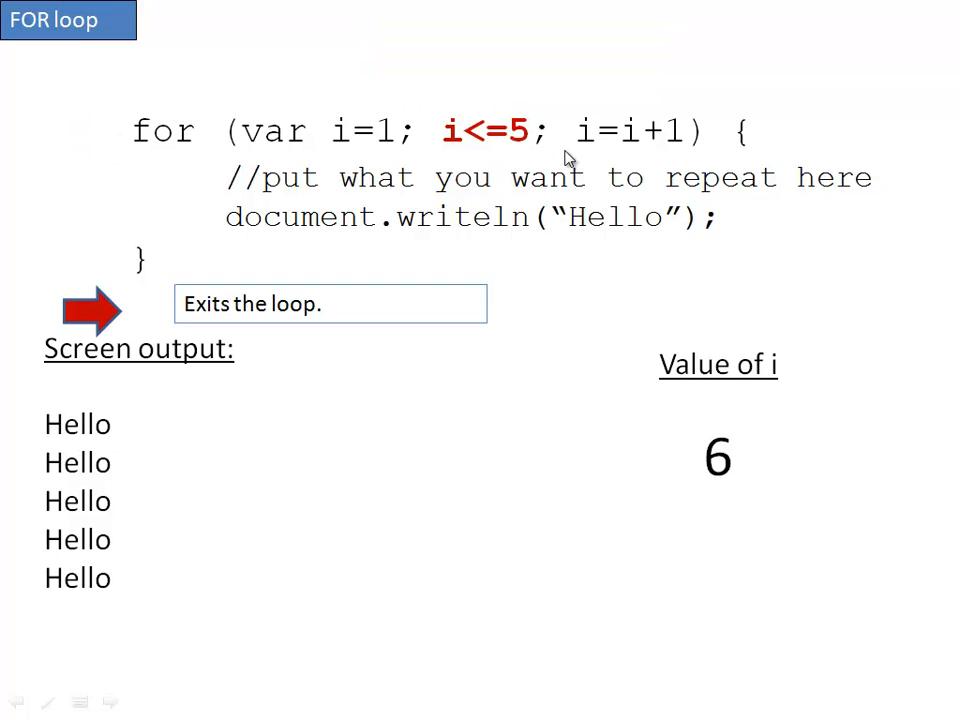
pyautogui.moveTo(170, 110)
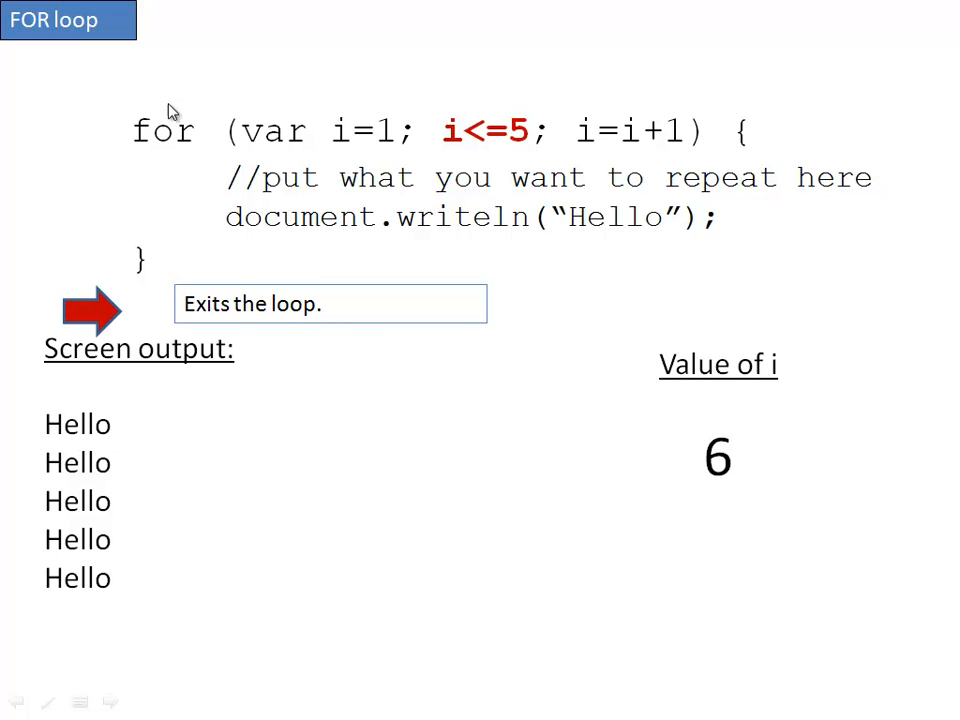
pyautogui.moveTo(185, 108)
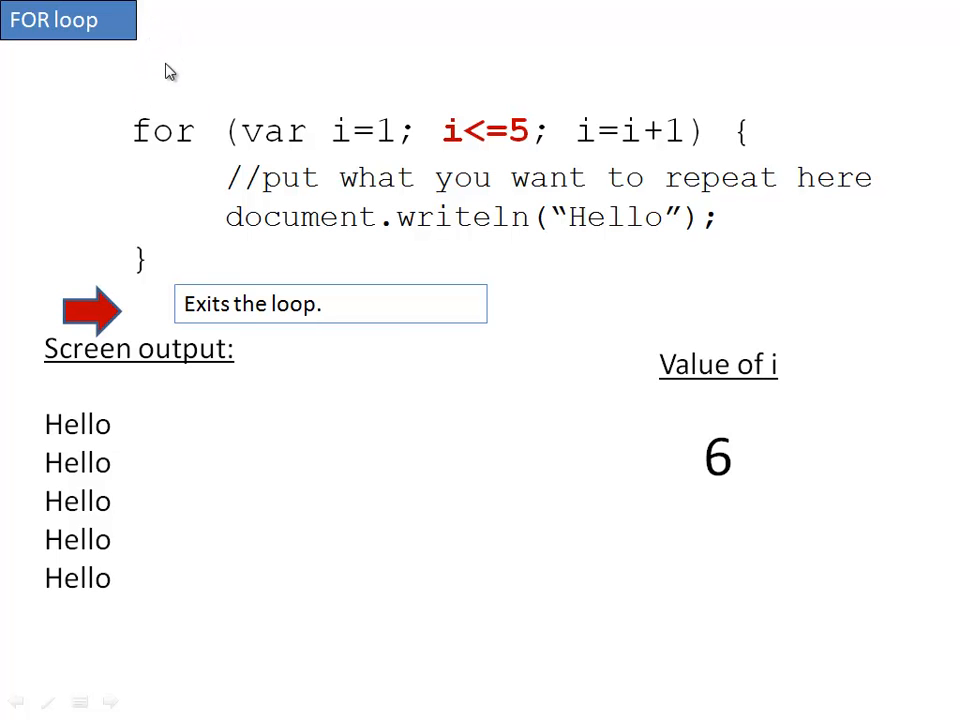
pyautogui.moveTo(175, 150)
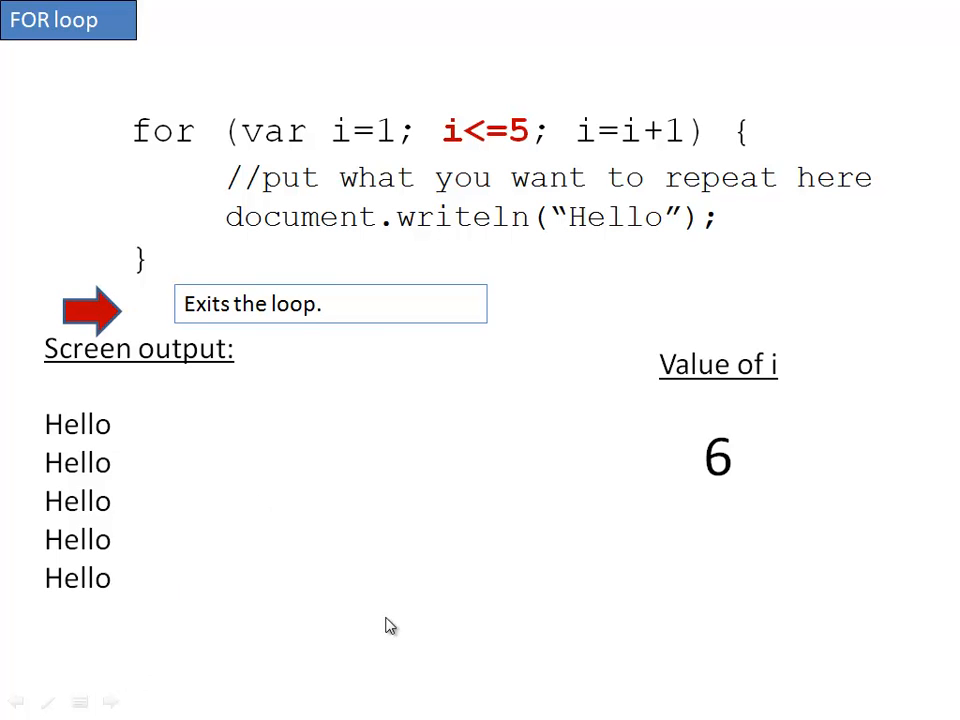
pyautogui.moveTo(417, 611)
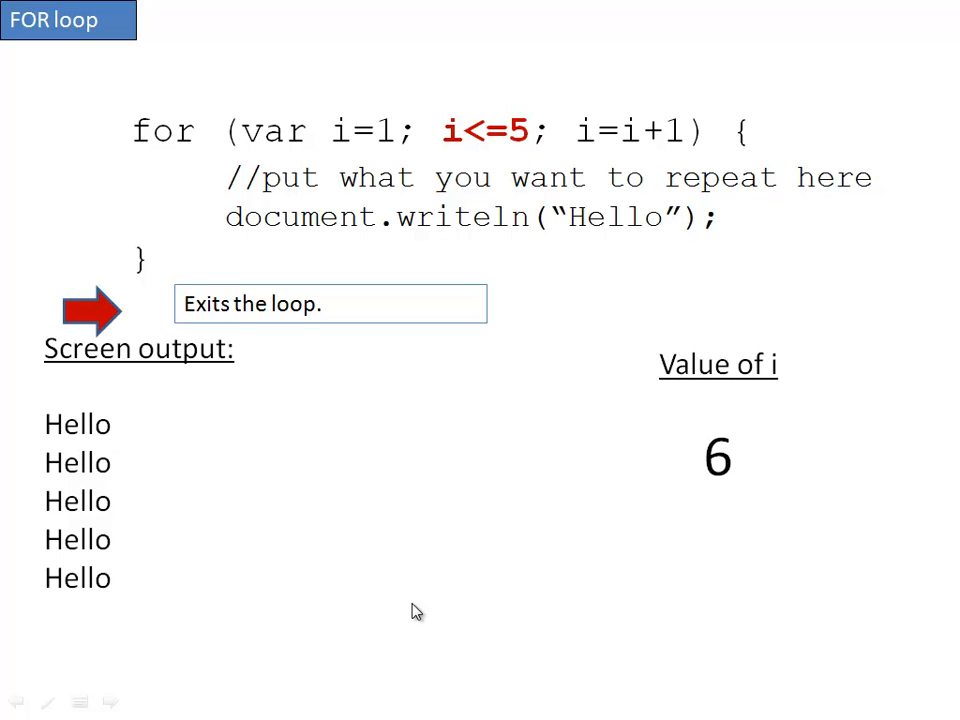